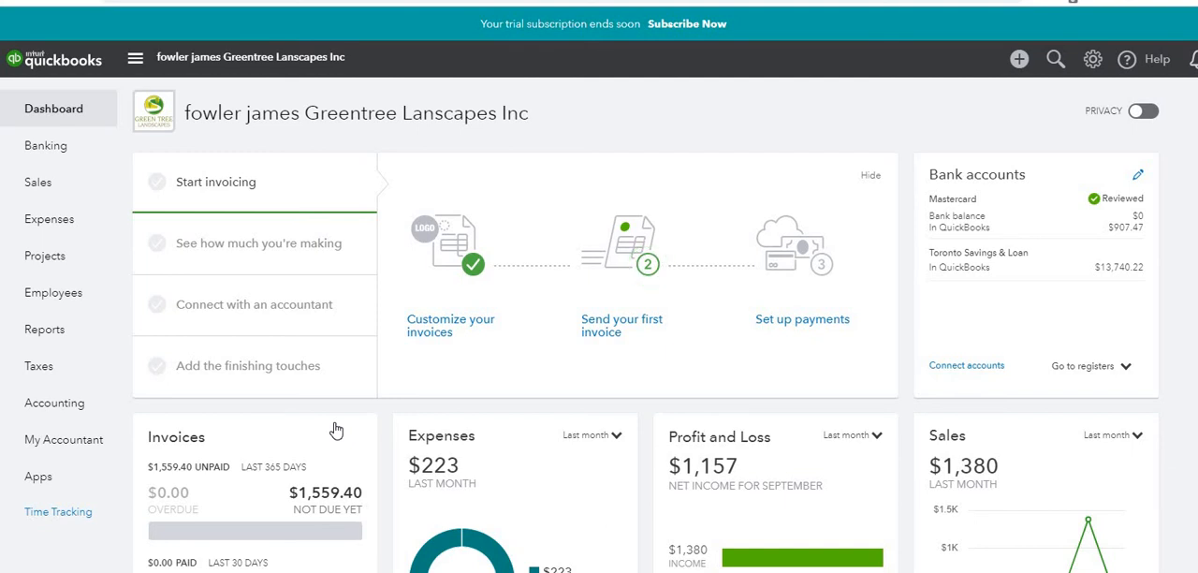
Go to the Chart of Accounts from the Accounting menu.
left_click(54, 402)
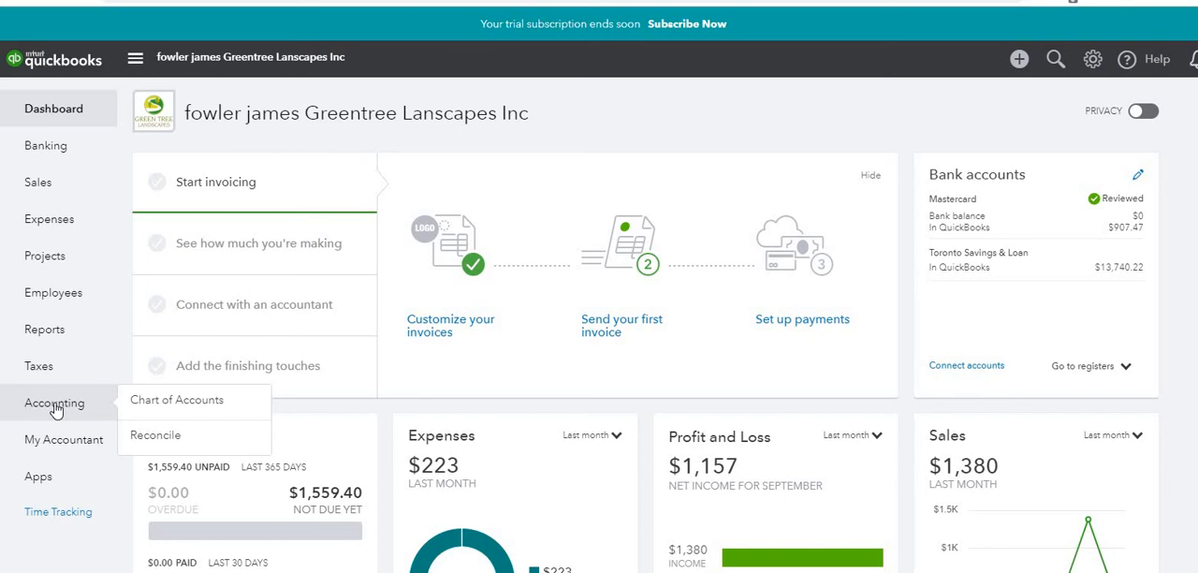
mouse_move(176, 401)
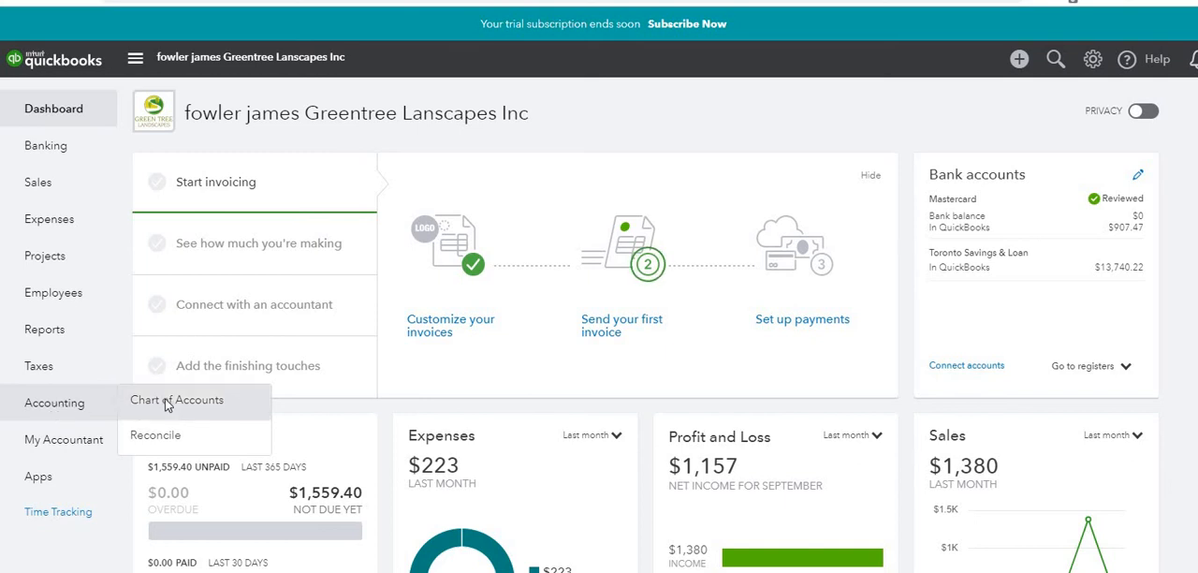
left_click(176, 401)
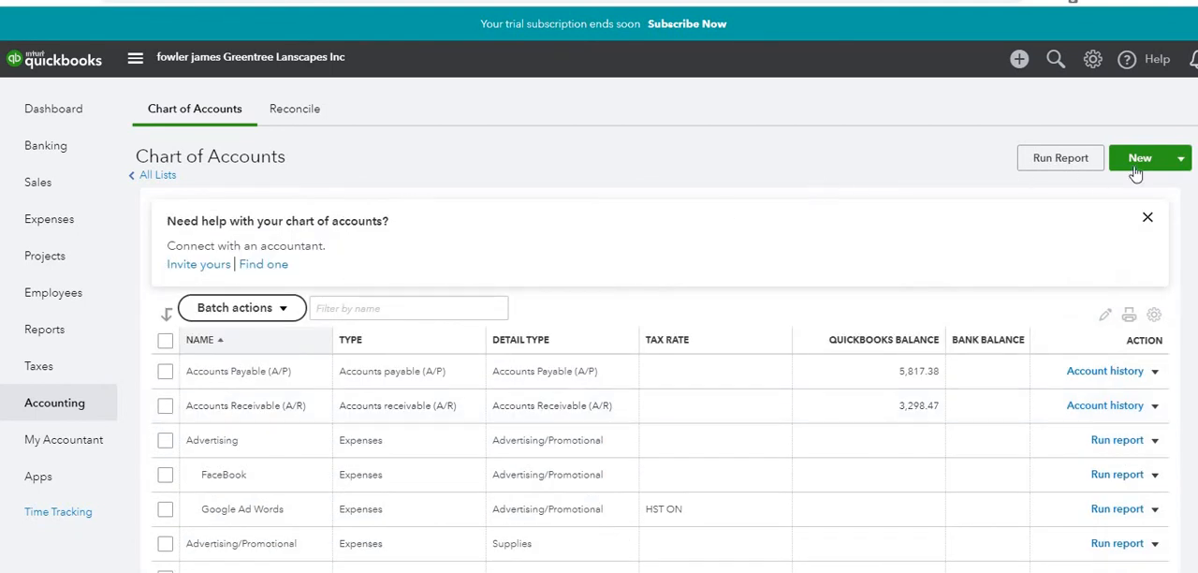
Start a new account and set its account type to Expenses.
left_click(1140, 158)
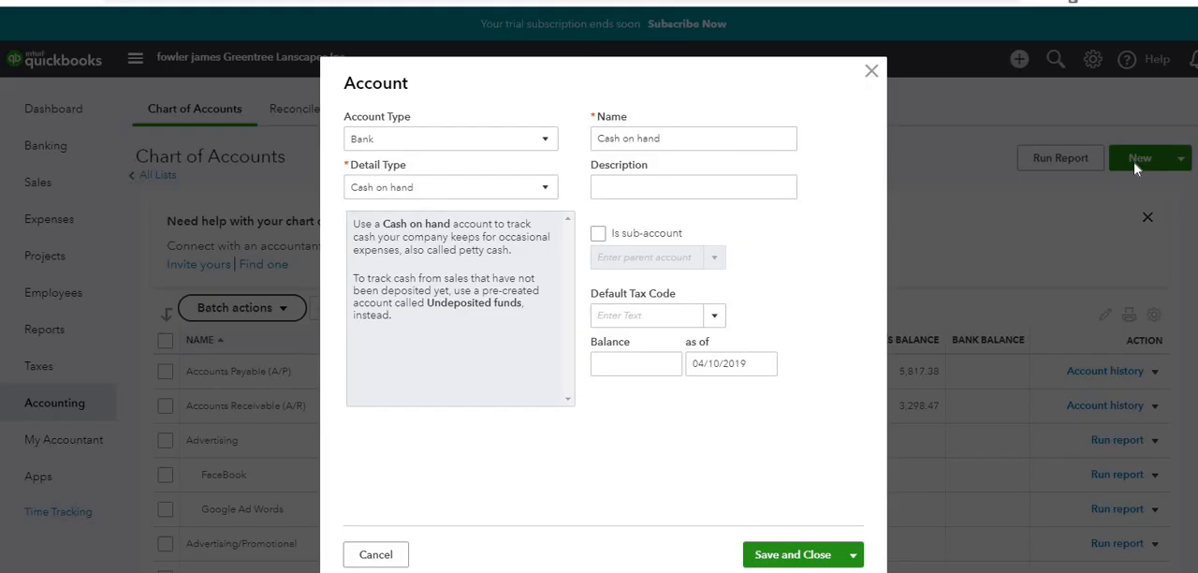
mouse_move(524, 148)
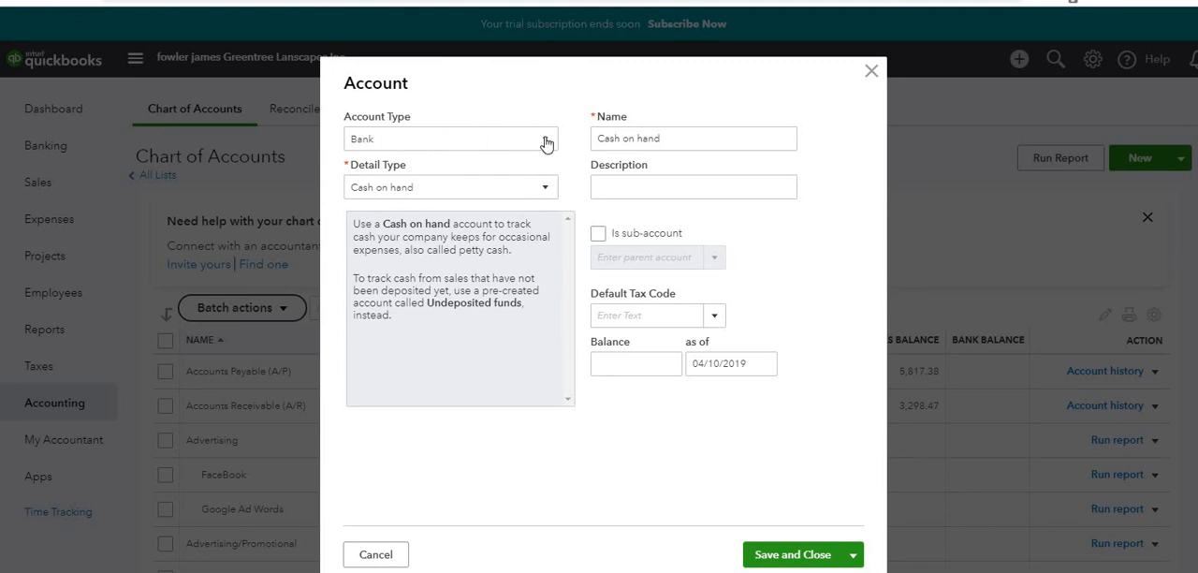
left_click(544, 139)
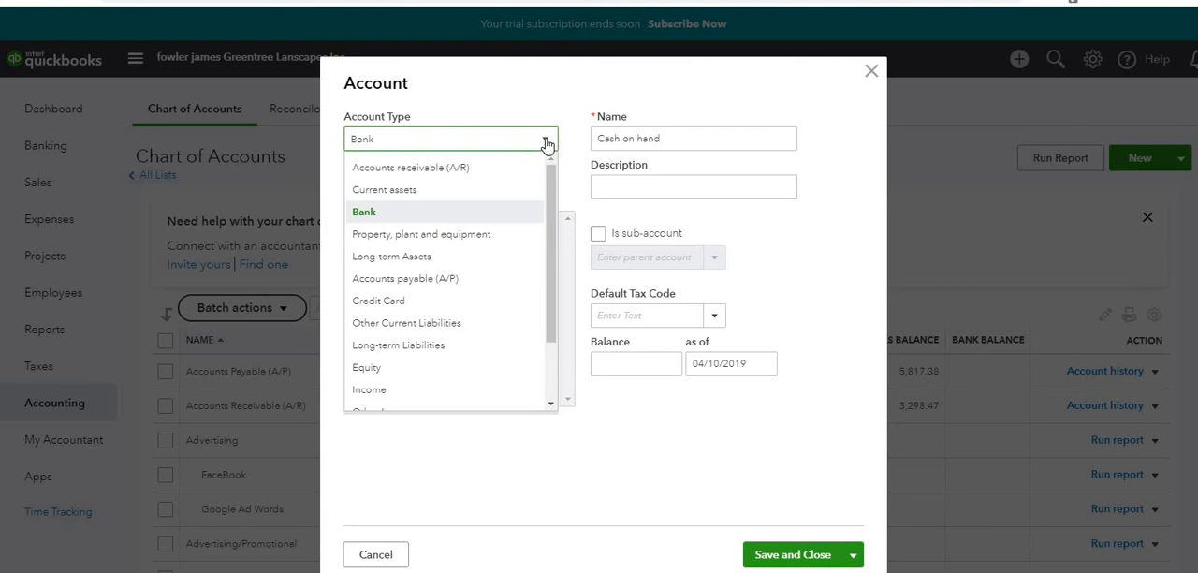
mouse_move(552, 183)
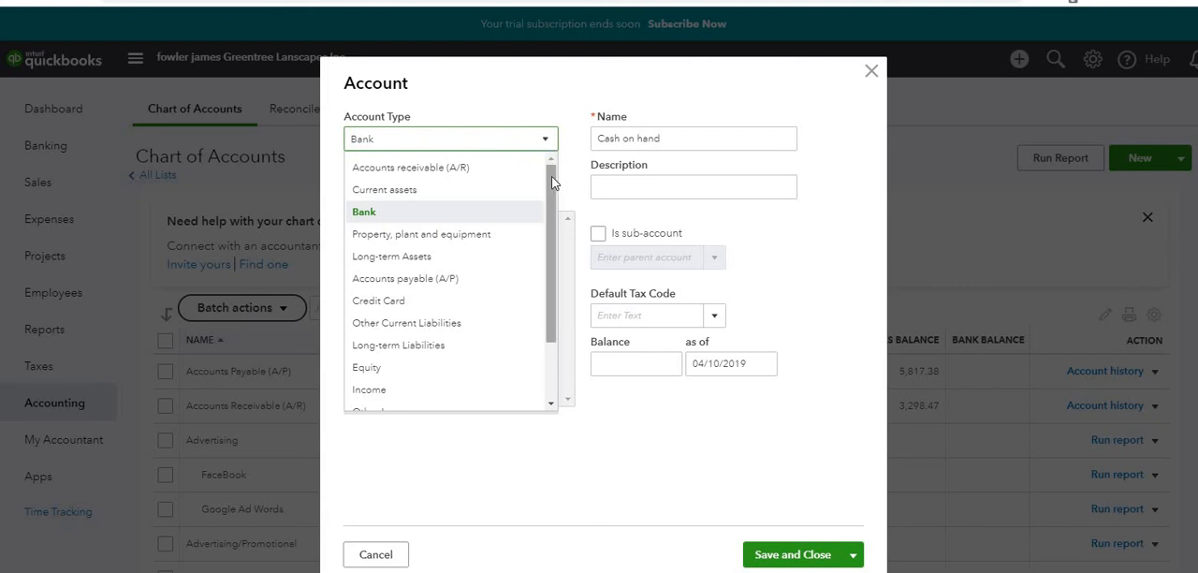
scroll("down", 3)
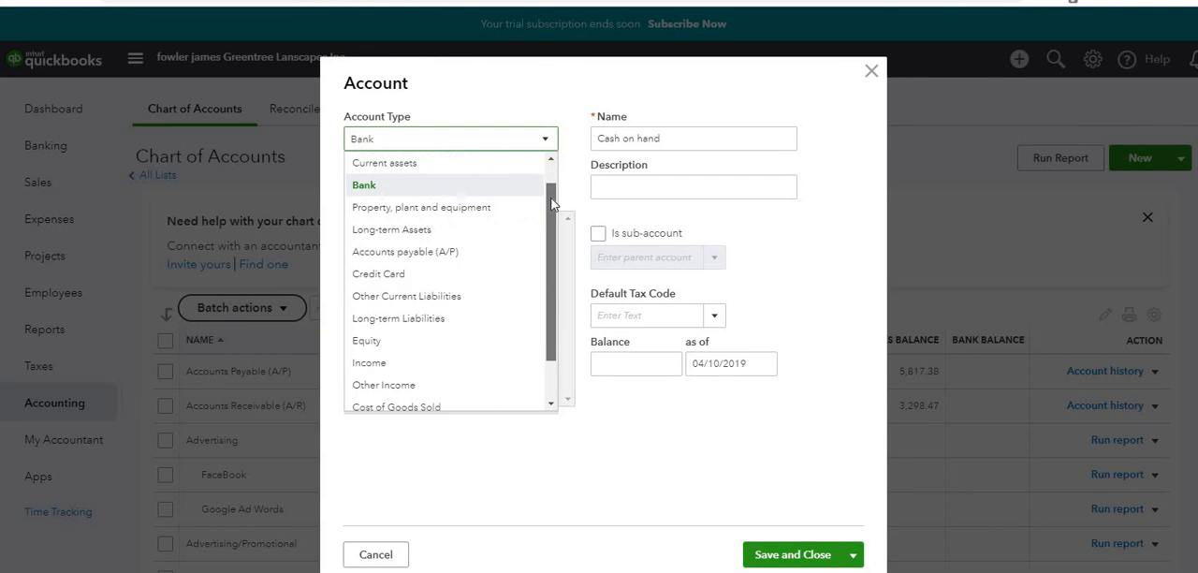
scroll("down", 3)
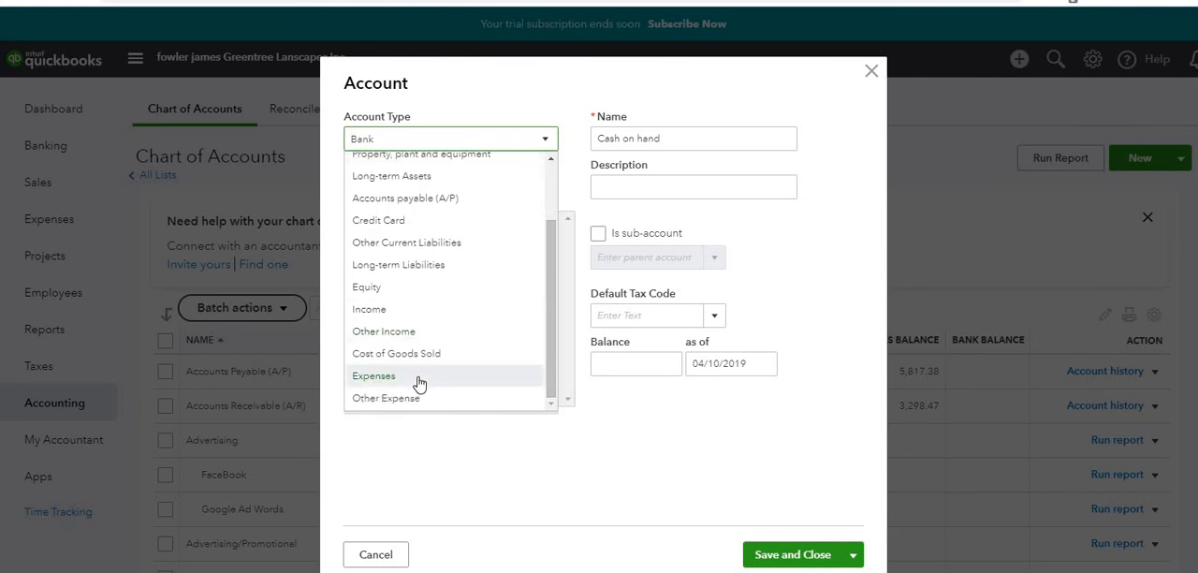
left_click(374, 374)
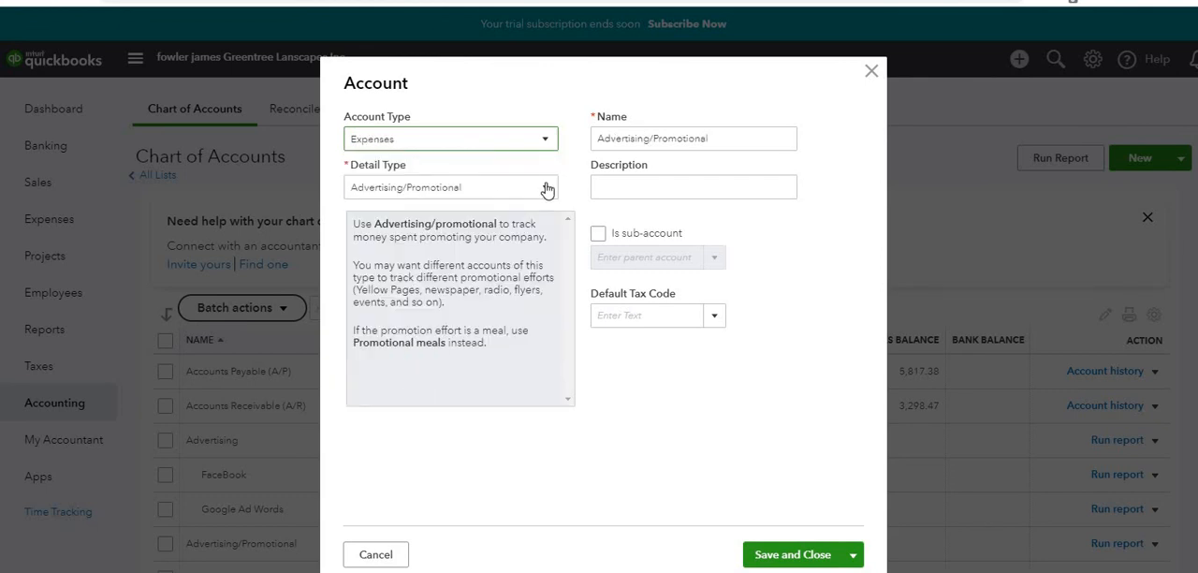
Browse the Detail Type options for the expense account.
left_click(543, 187)
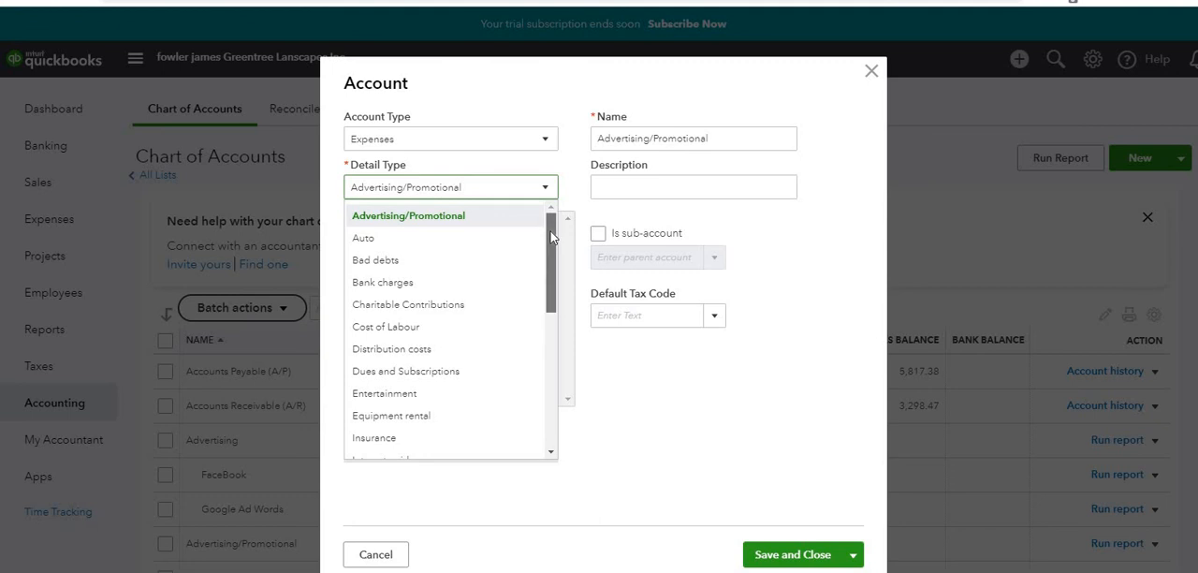
scroll("down", 3)
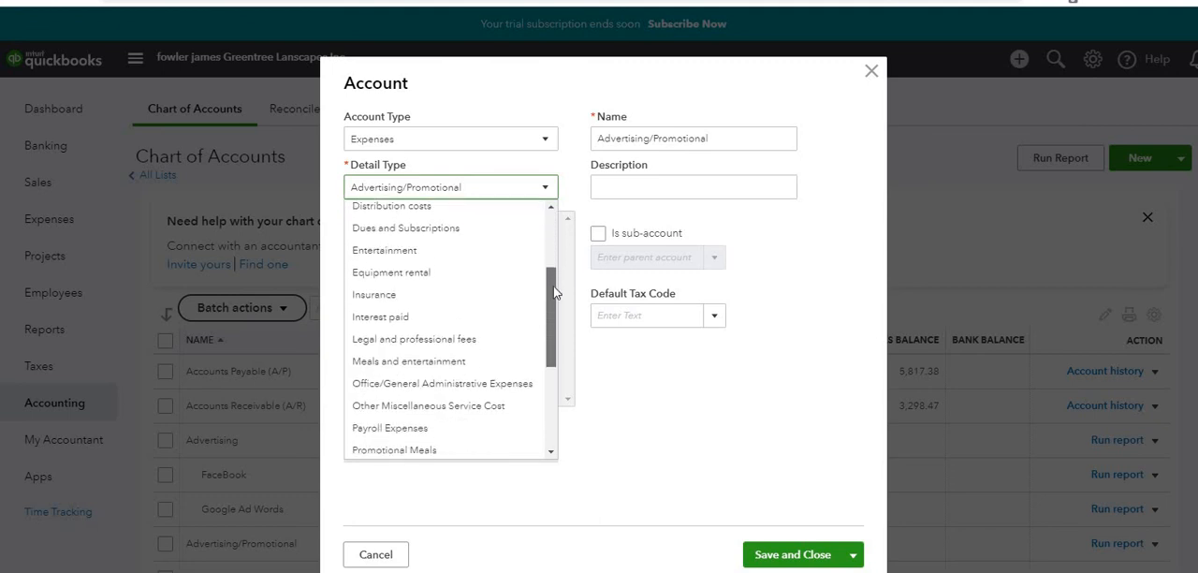
scroll("down", 3)
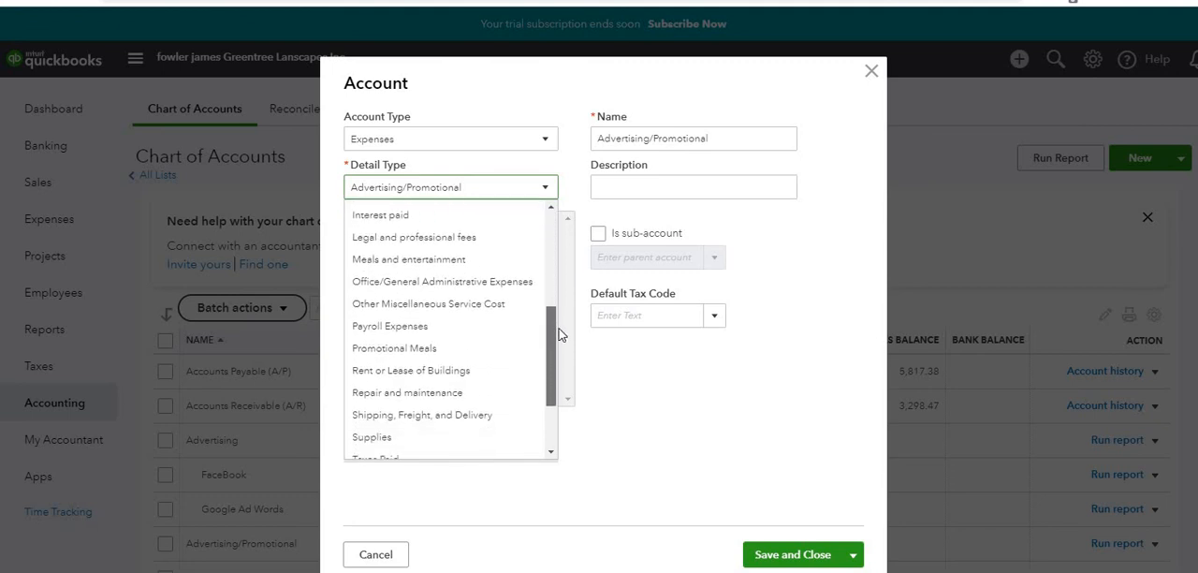
scroll("down", 3)
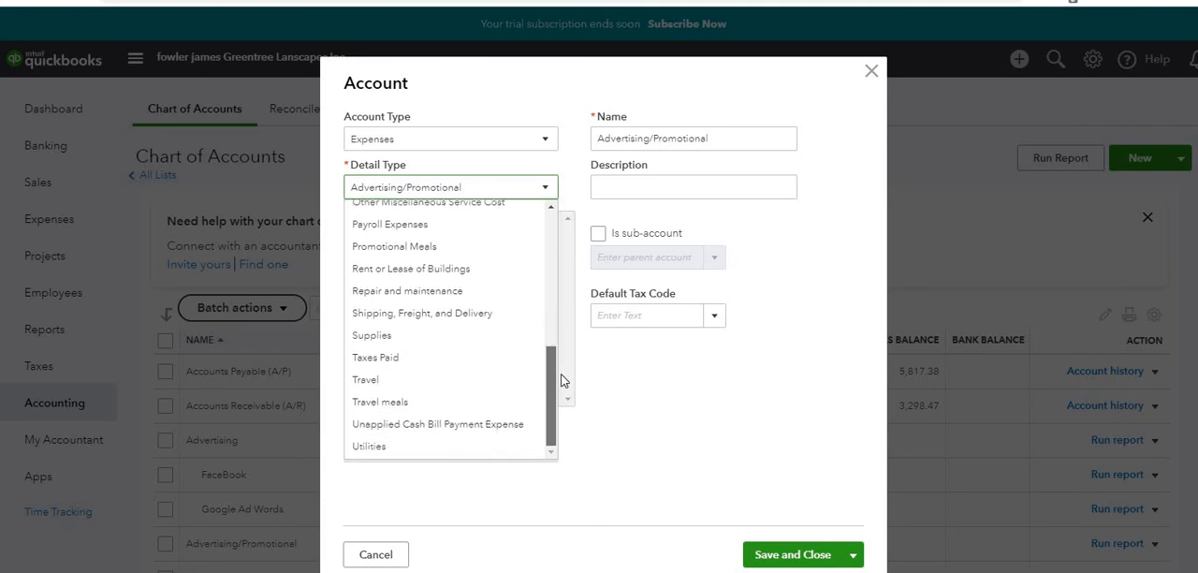
scroll("up", 3)
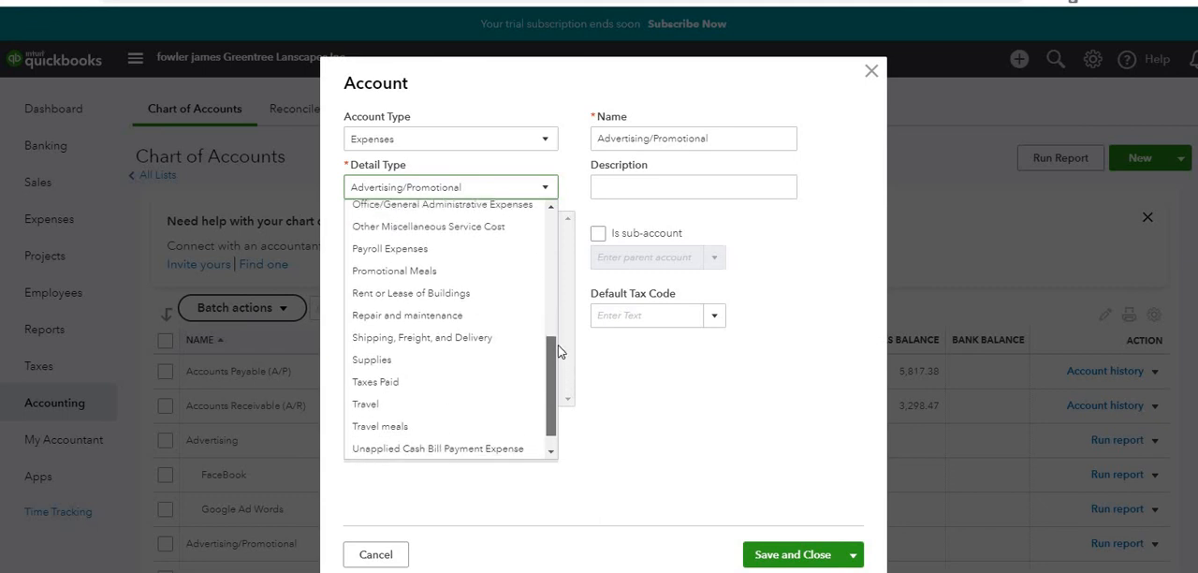
scroll("up", 3)
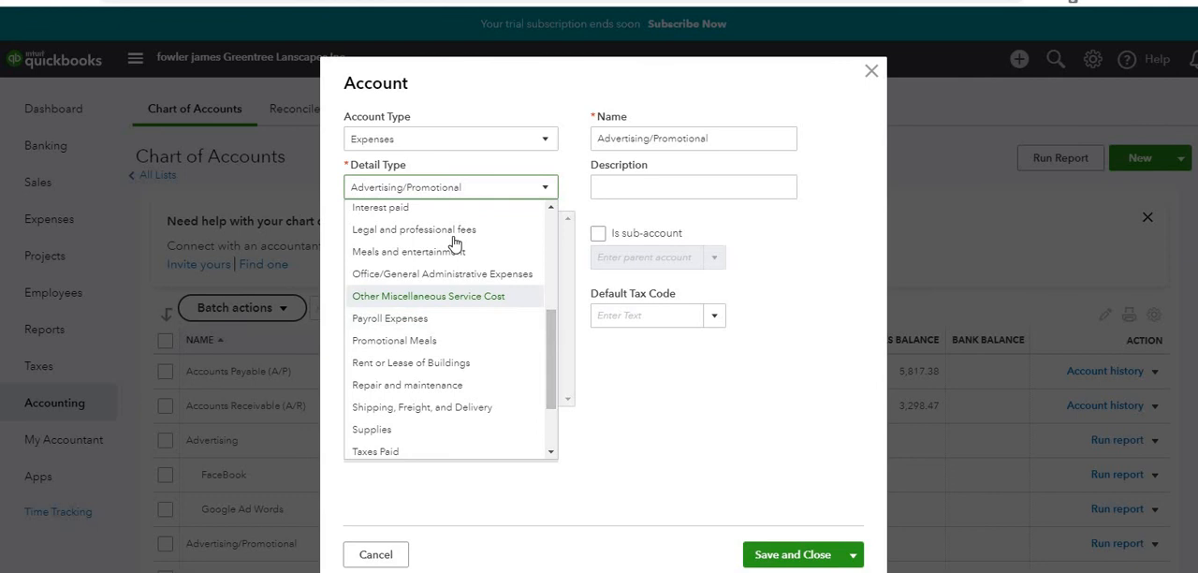
mouse_move(479, 273)
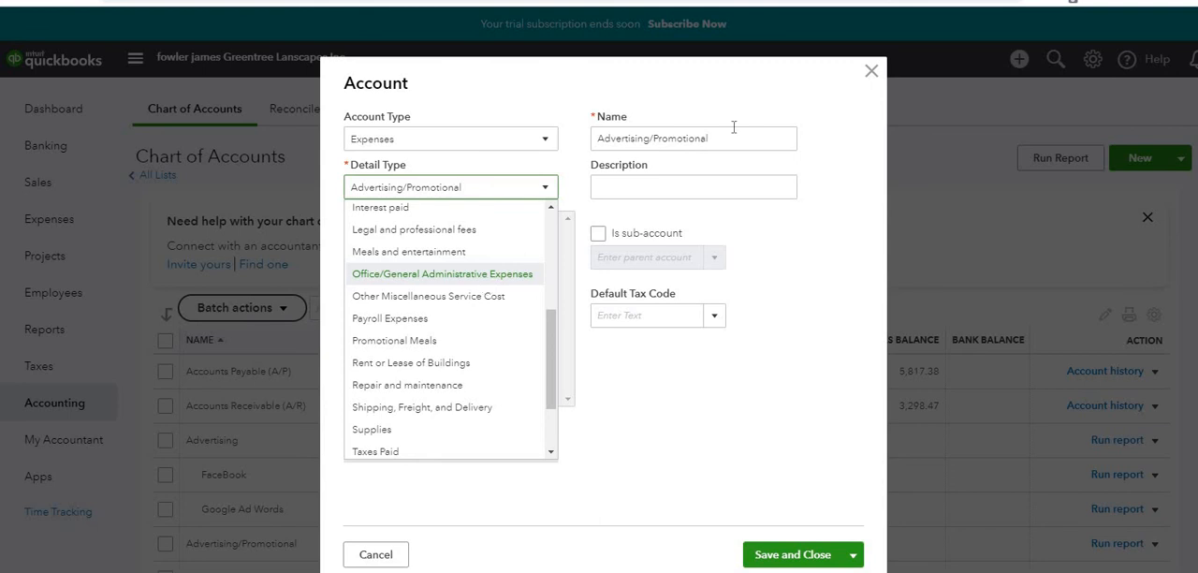
Set detail type Office/General Administrative Expenses and name the account Subcontractor.
left_click(441, 273)
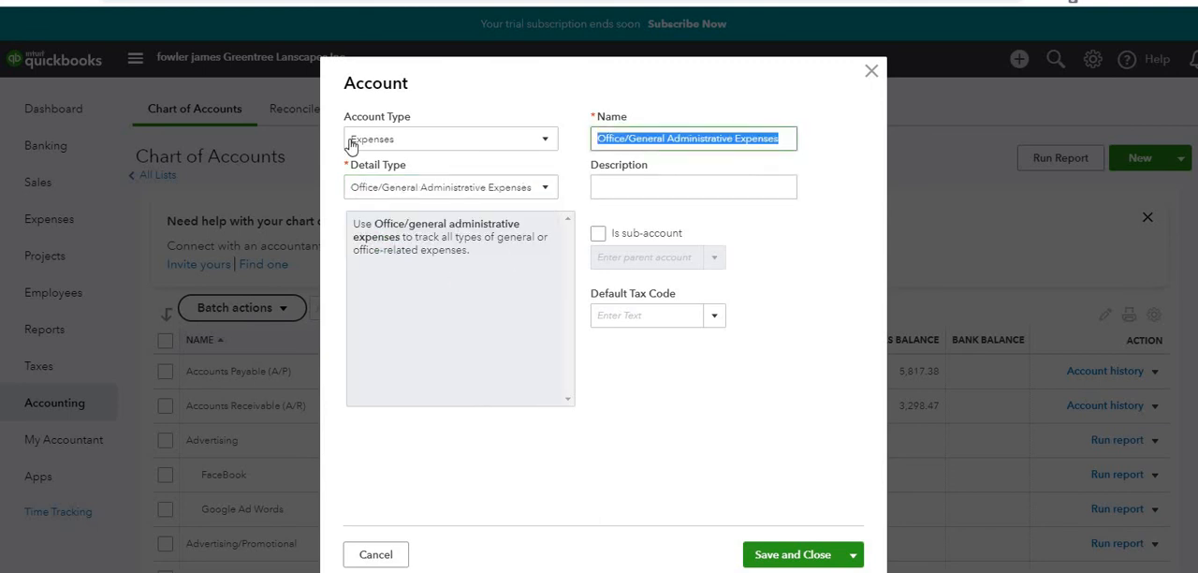
type("Subcont")
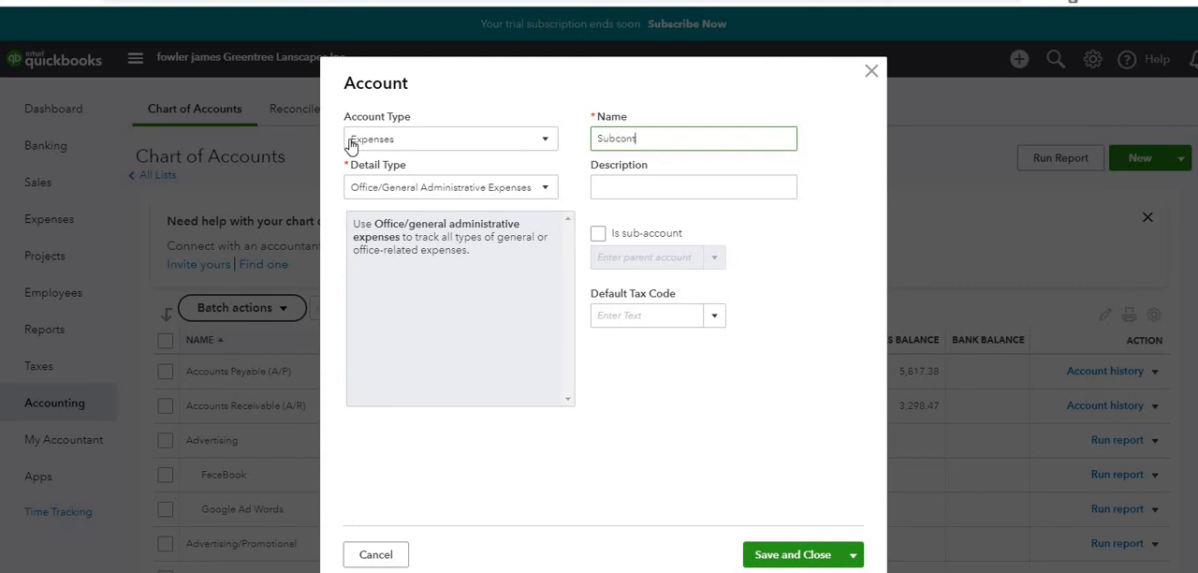
type("ra")
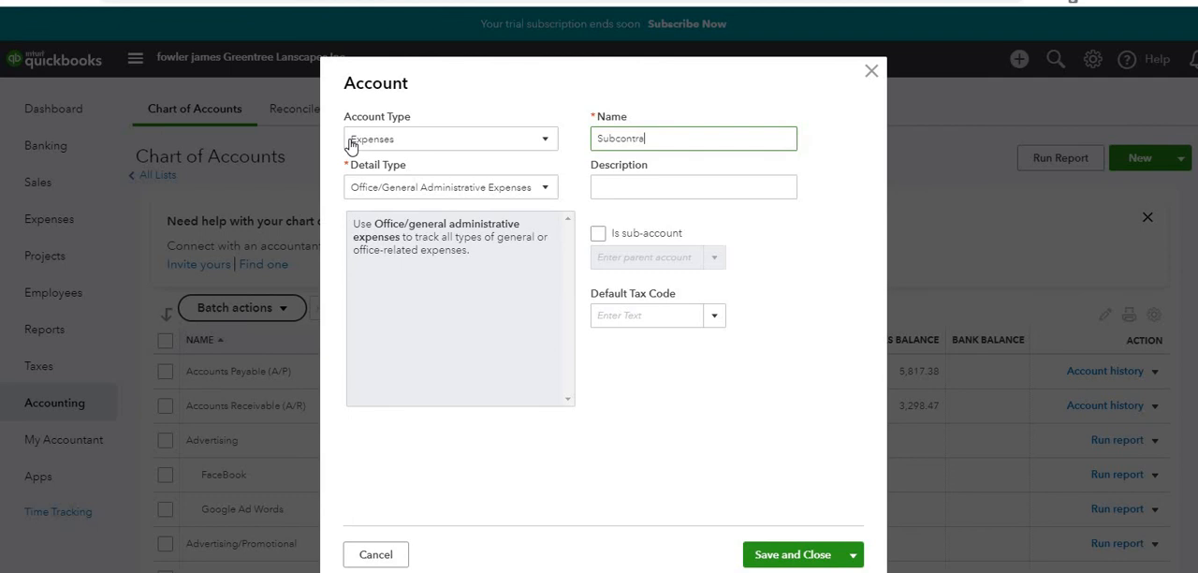
type("ctor")
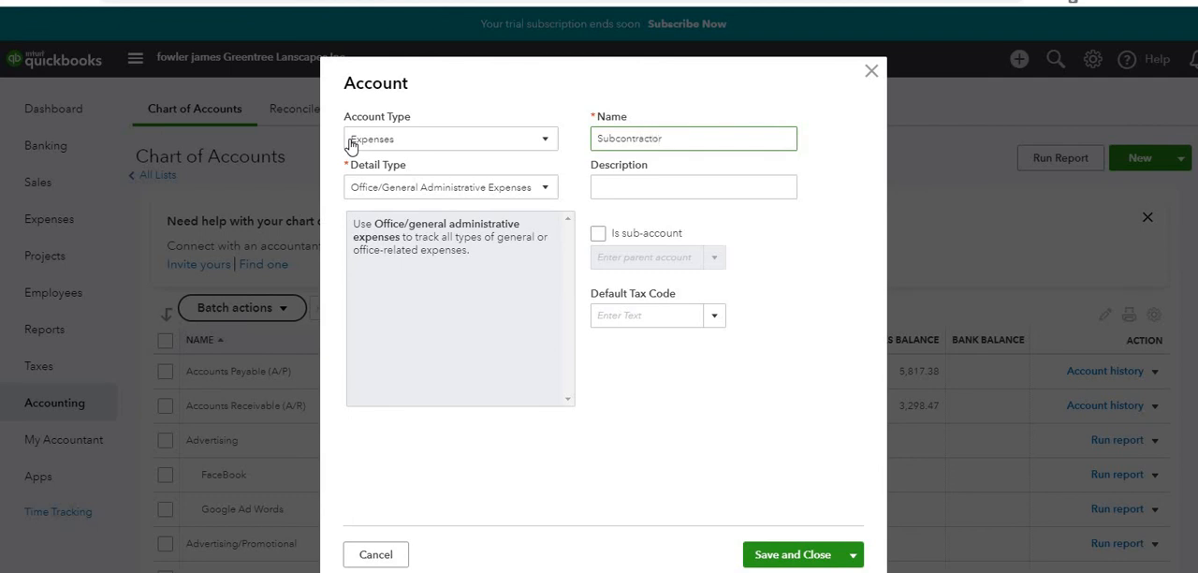
mouse_move(758, 490)
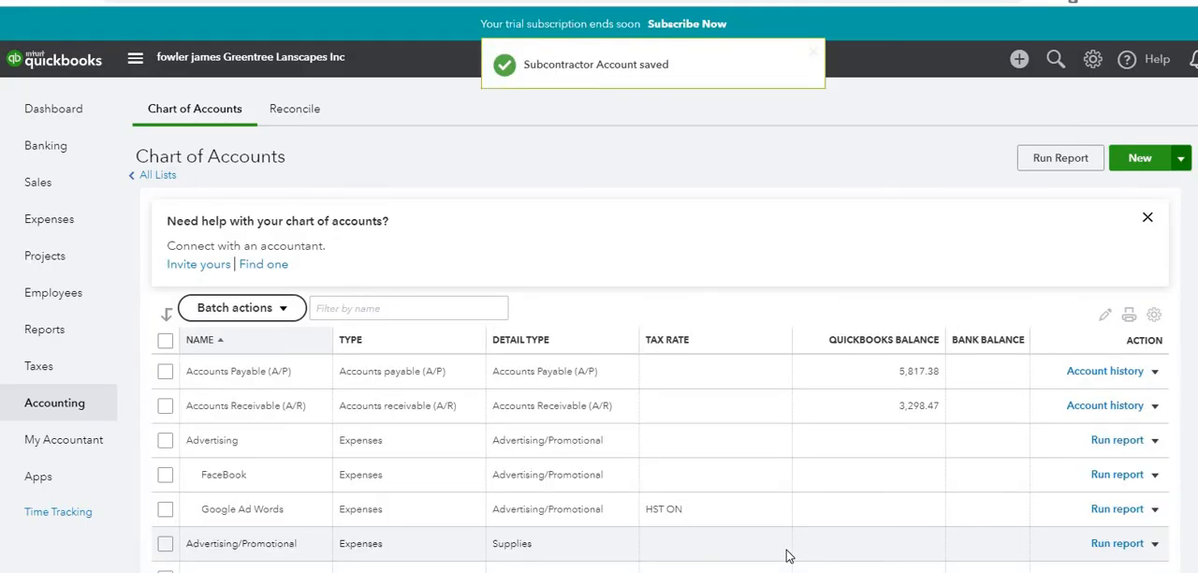
mouse_move(613, 315)
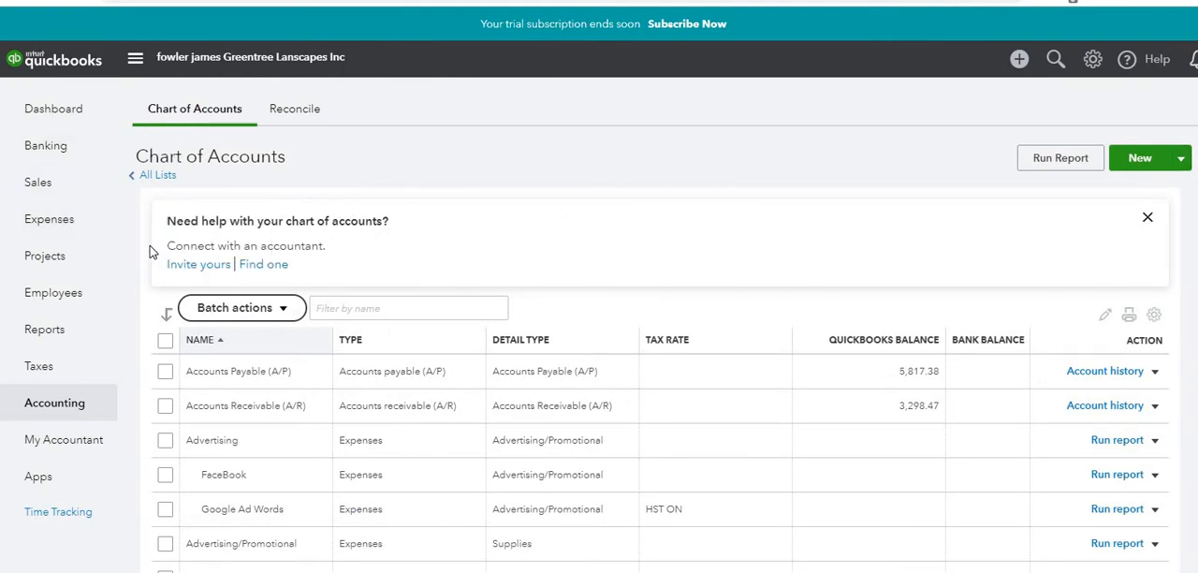
Go to the Suppliers list under Expenses.
left_click(49, 217)
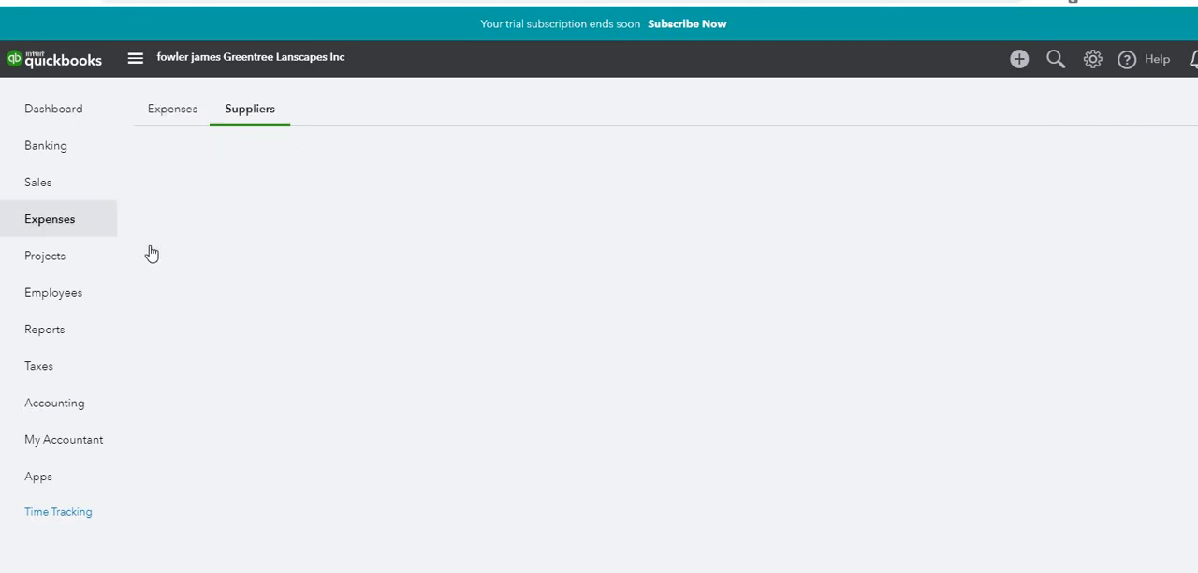
left_click(251, 108)
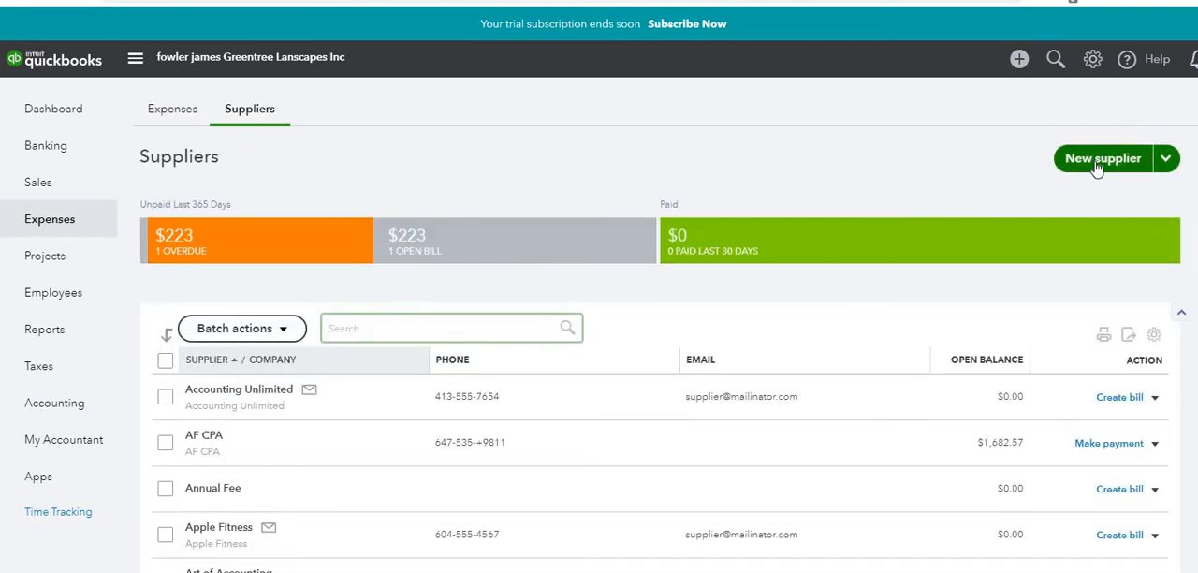
Create and save a new supplier with company name Powerhouse Staffing.
left_click(1100, 157)
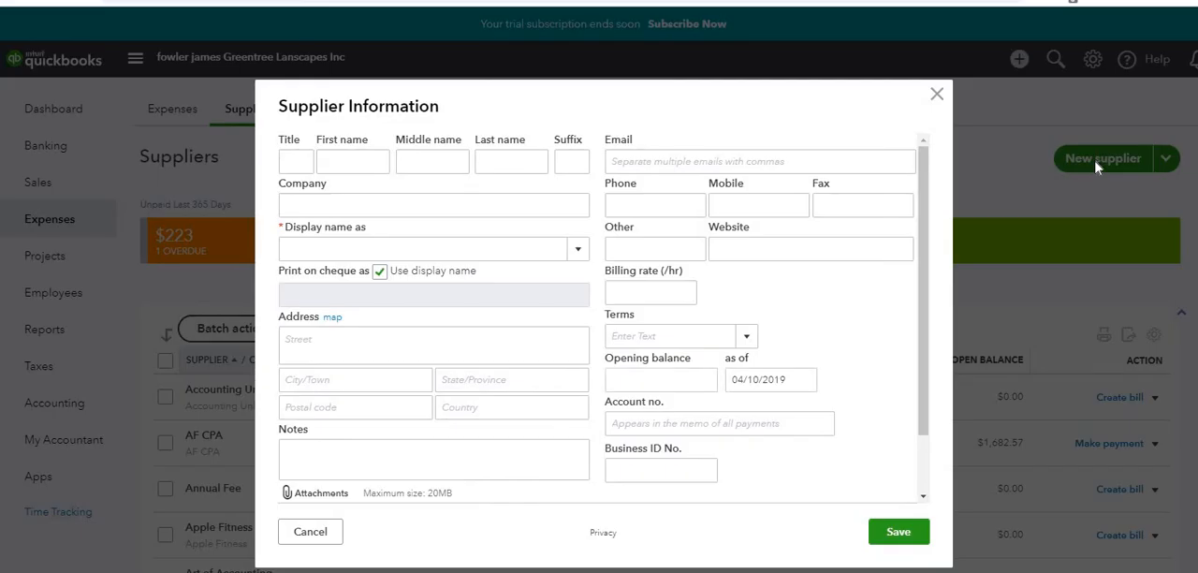
left_click(434, 205)
type("Power")
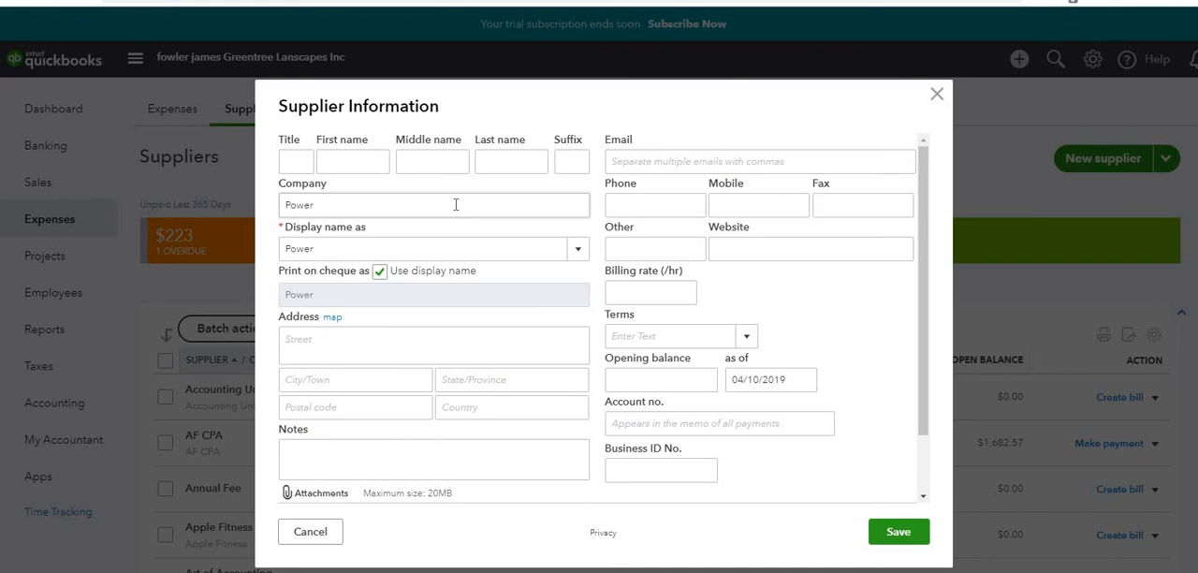
left_click(434, 204)
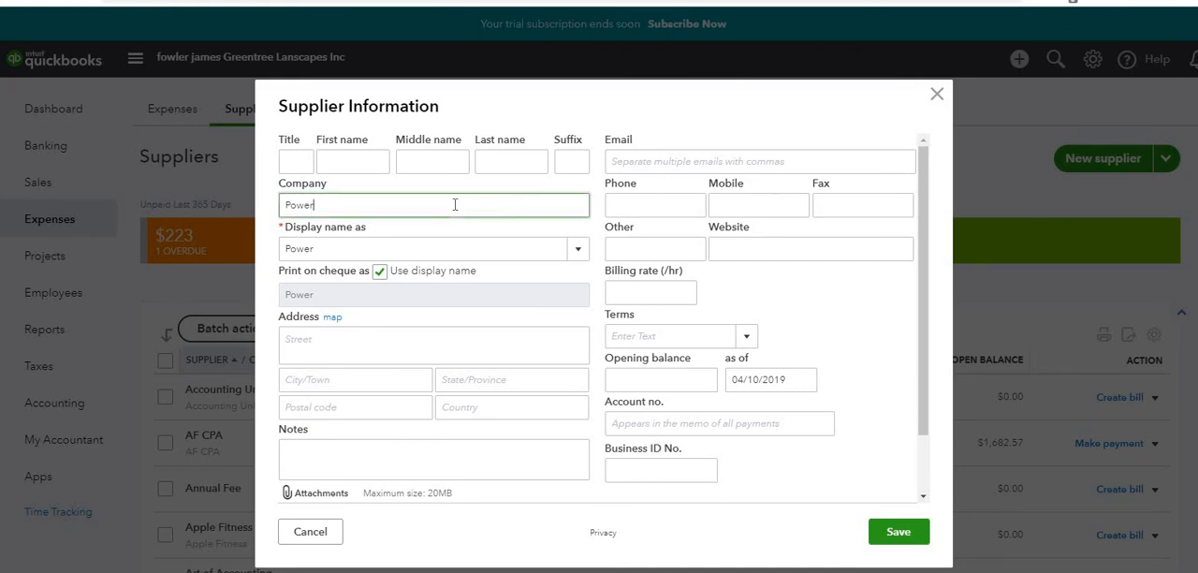
type("house")
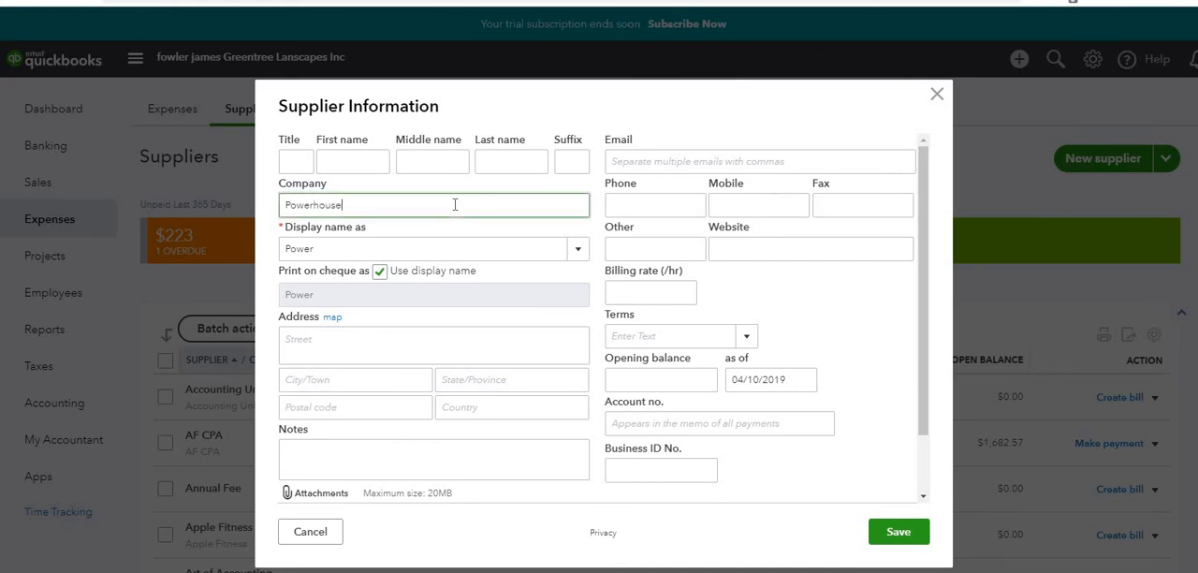
type("Staff")
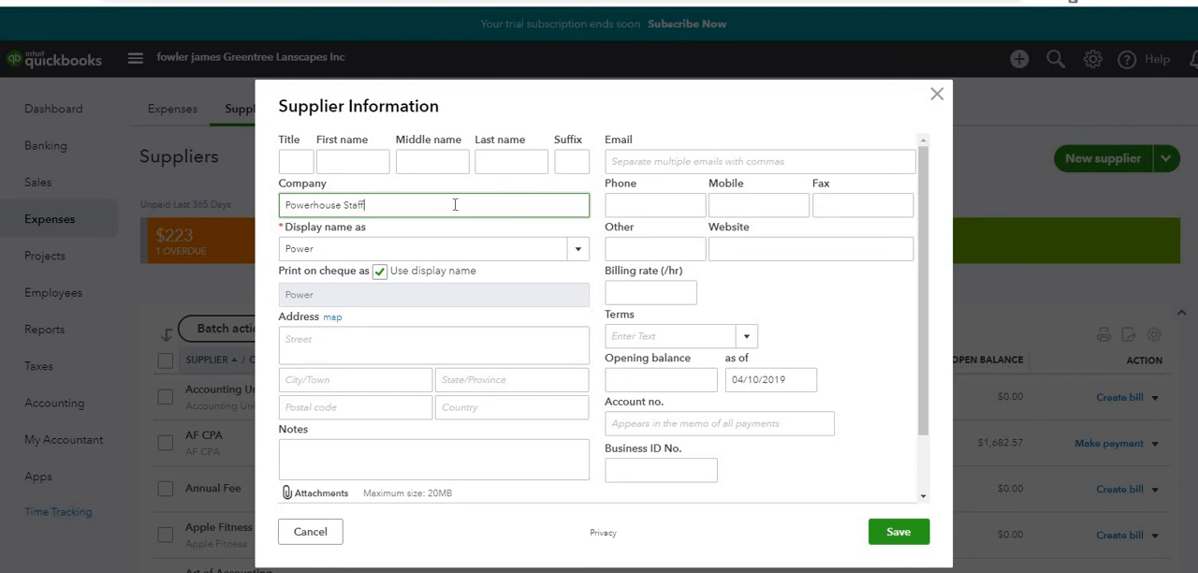
type("ing")
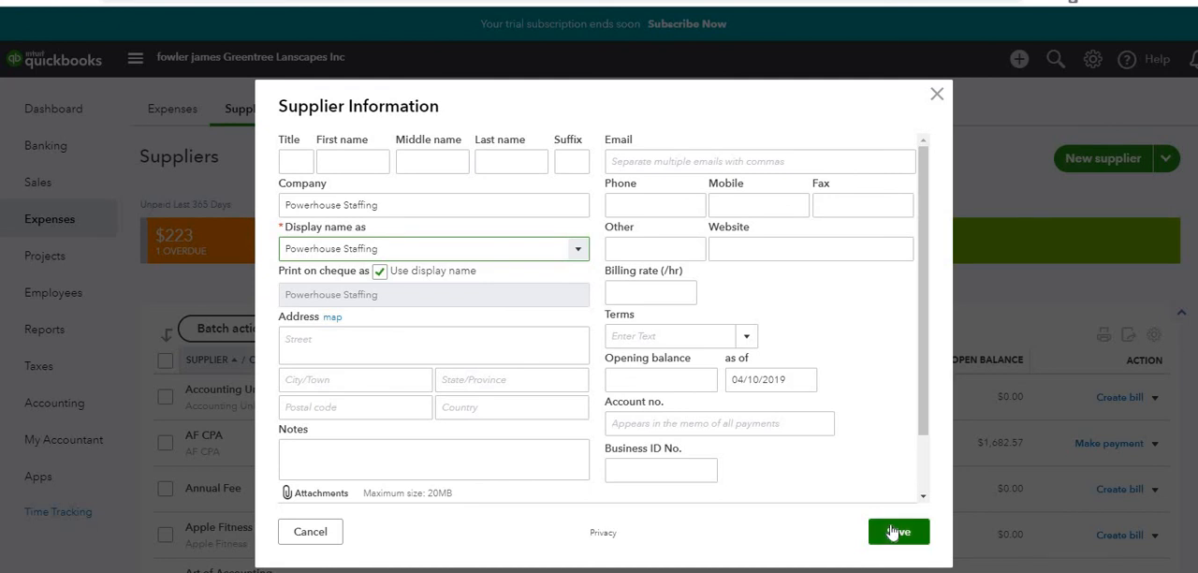
left_click(896, 531)
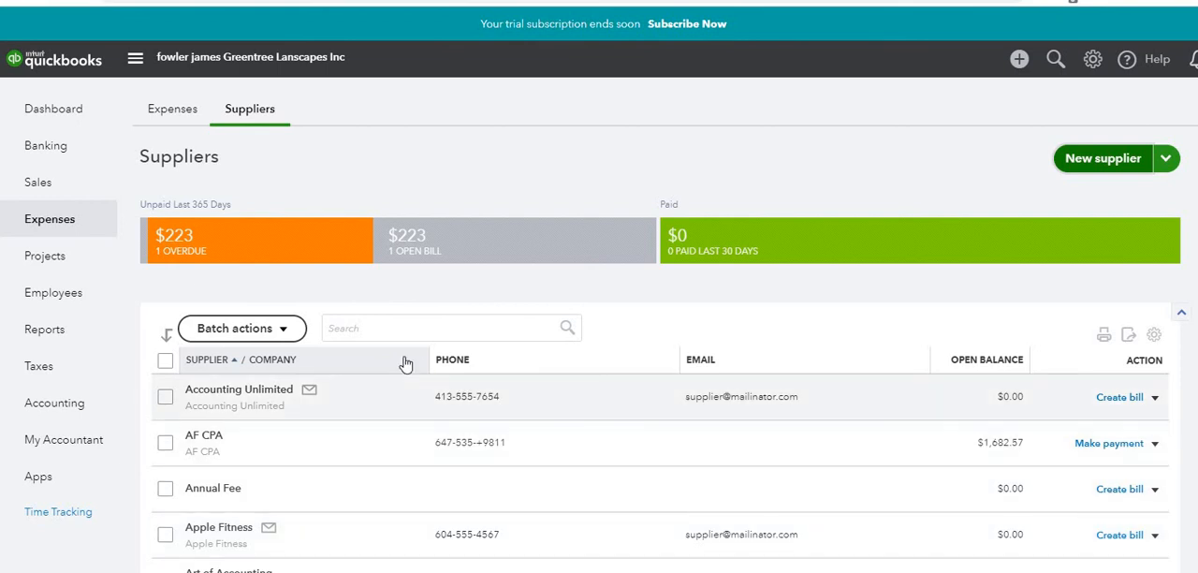
Search 'power' and open the Powerhouse Staffing supplier record.
left_click(451, 327)
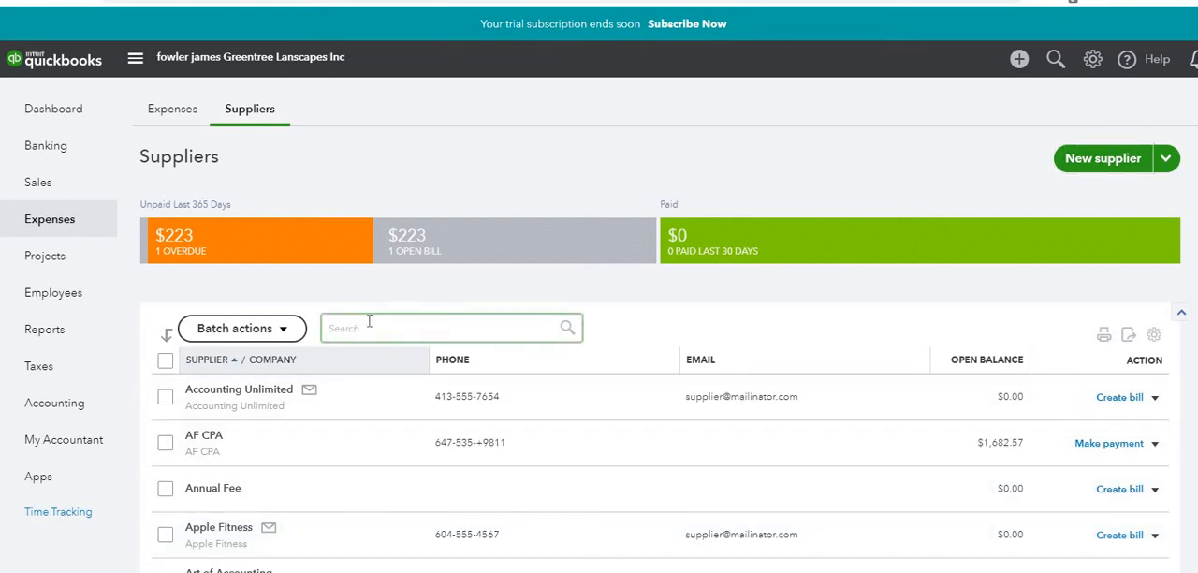
type("power")
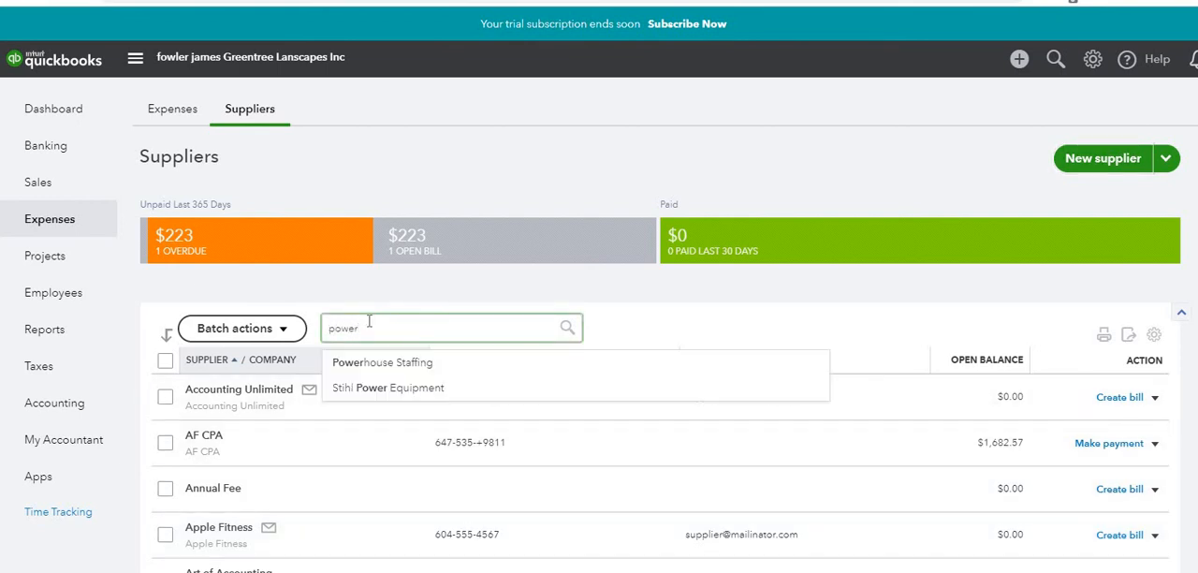
left_click(381, 363)
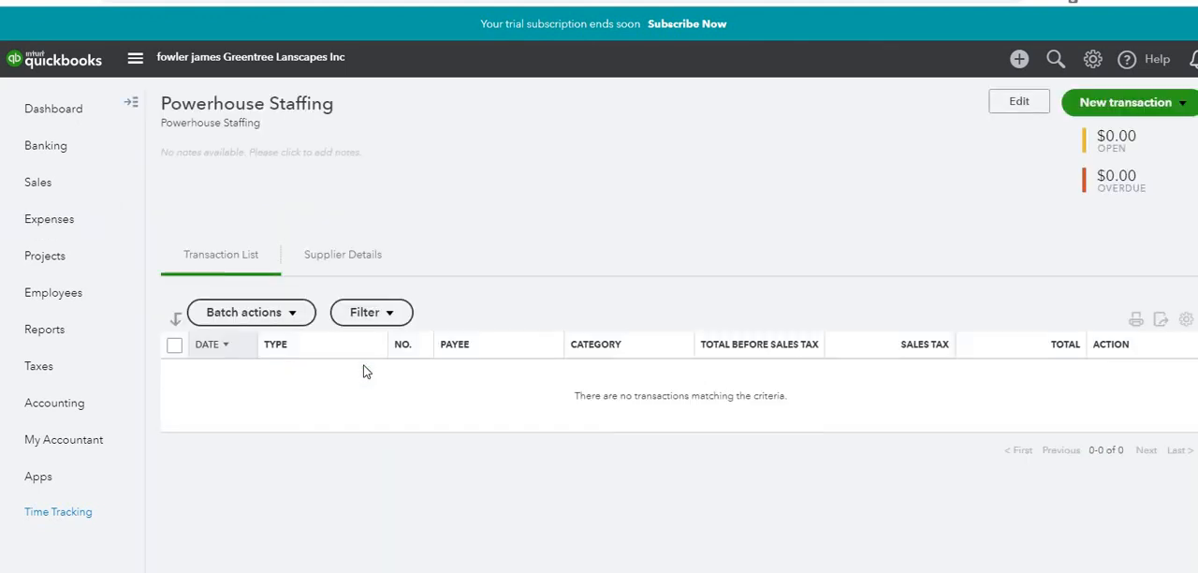
mouse_move(917, 255)
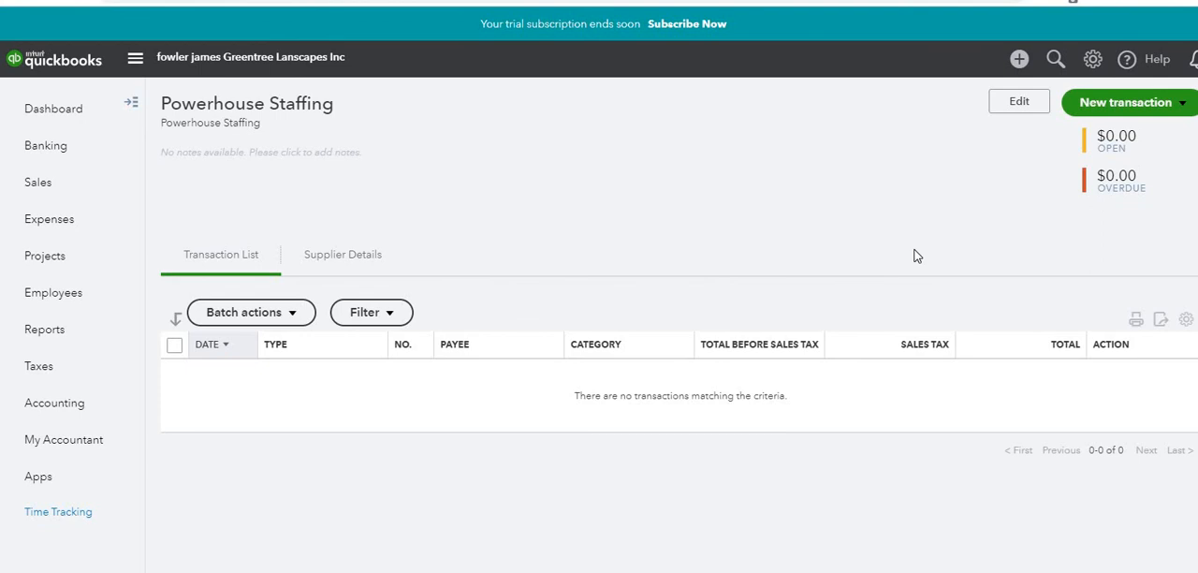
Start a new bill for Powerhouse Staffing from New transaction.
left_click(260, 151)
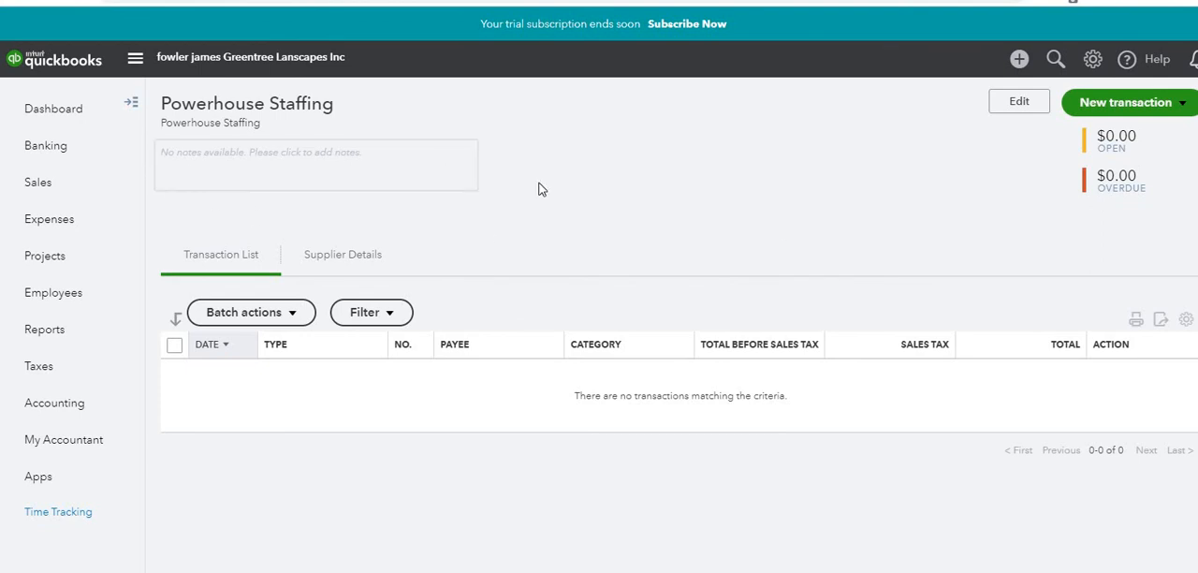
left_click(1124, 101)
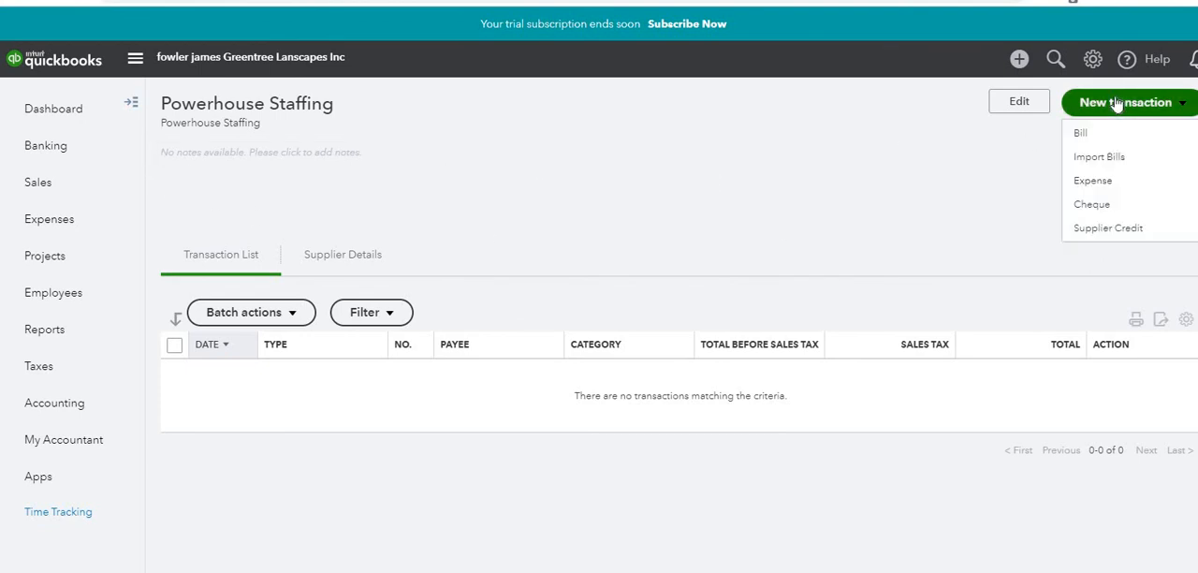
mouse_move(1081, 131)
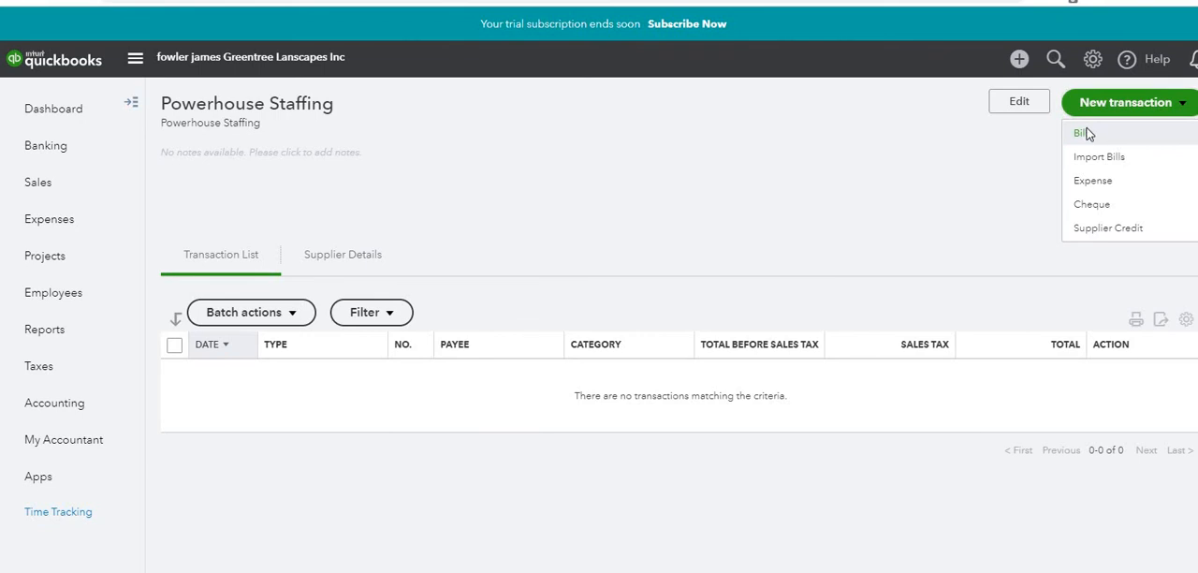
left_click(1081, 133)
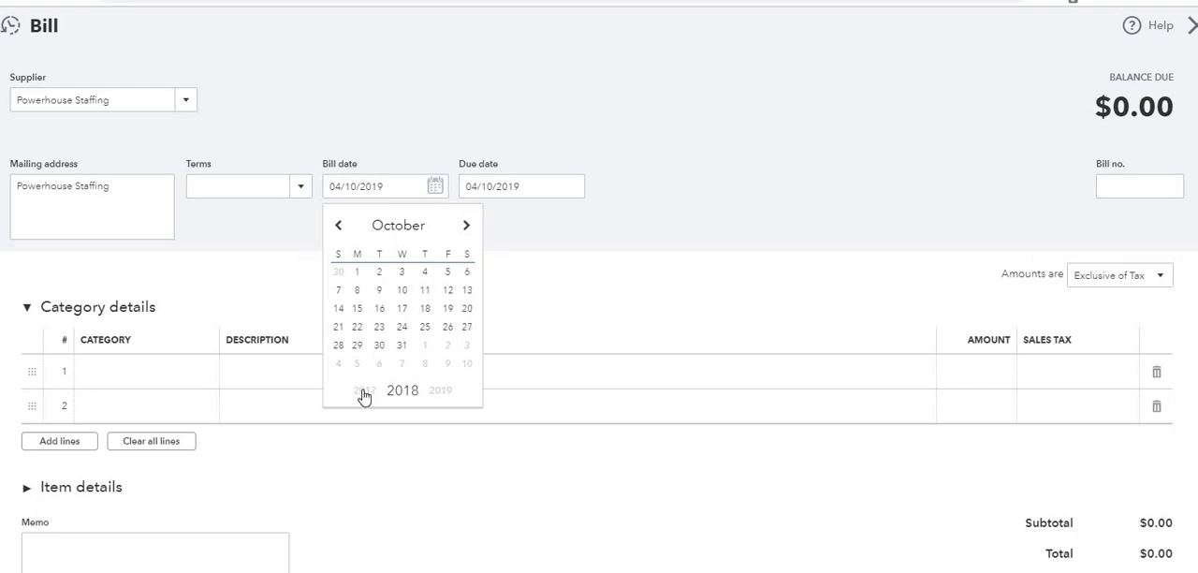
Set the bill date to 28 March 2018 via the calendar.
left_click(336, 225)
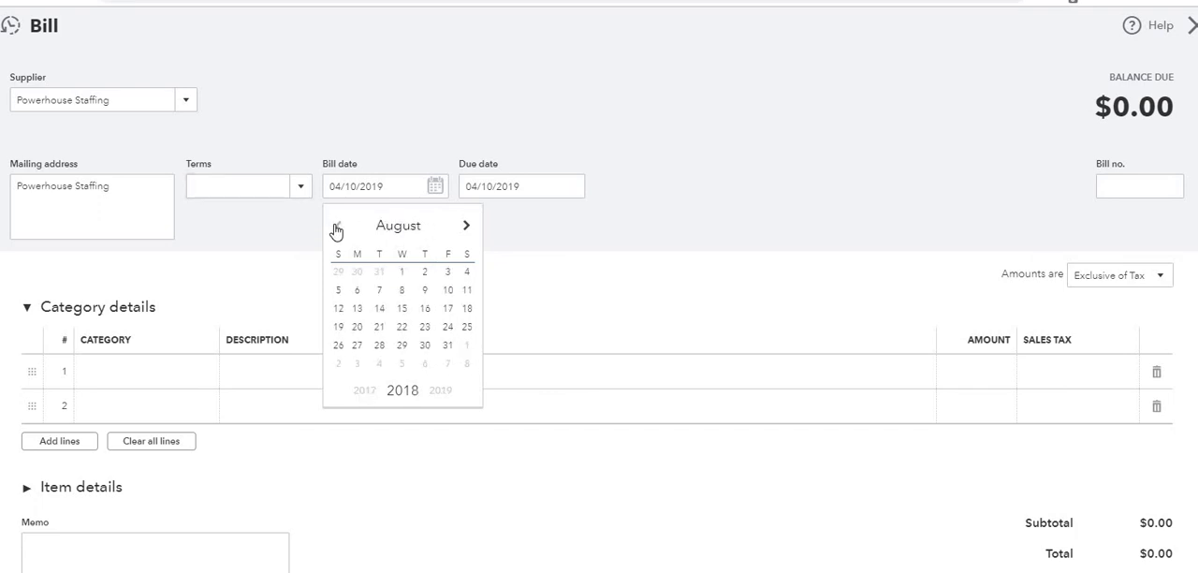
left_click(337, 224)
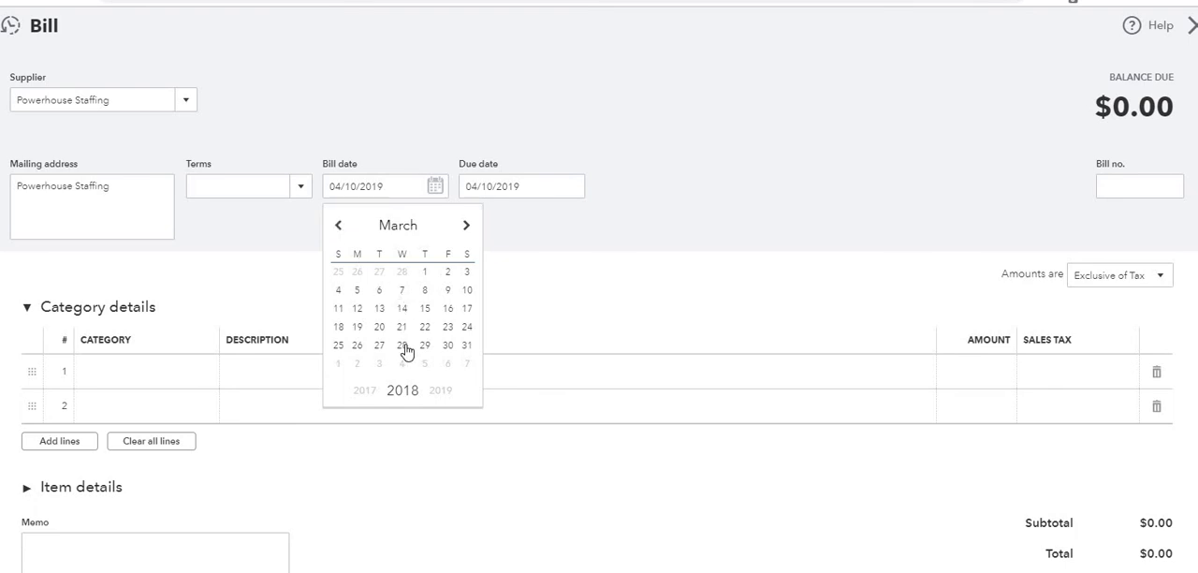
left_click(400, 344)
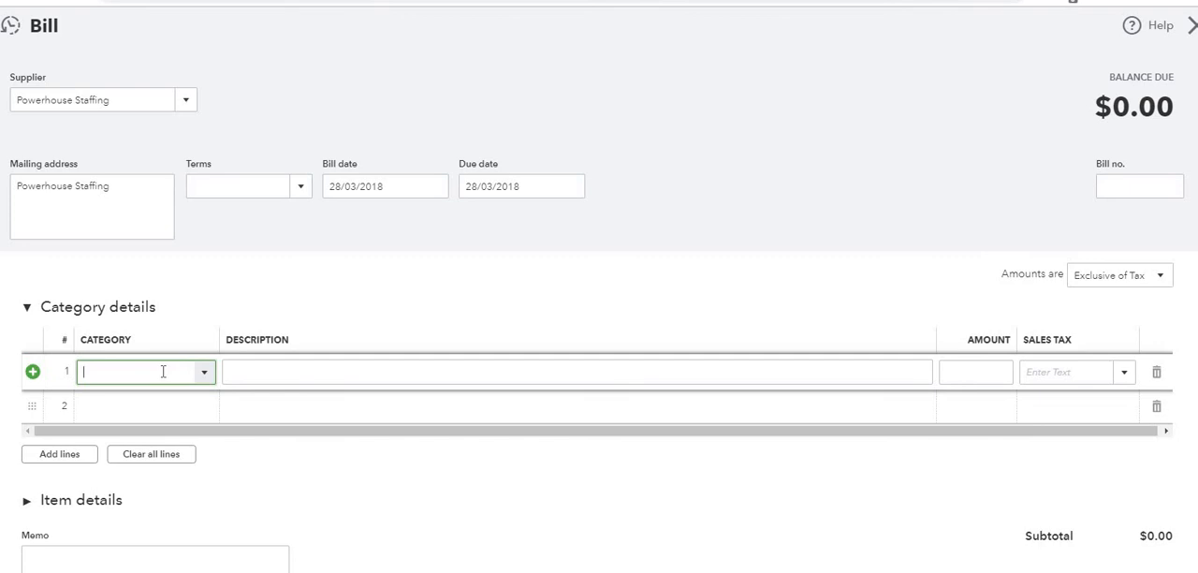
Set the bill line category to Subcontractor.
type("Subcontractor")
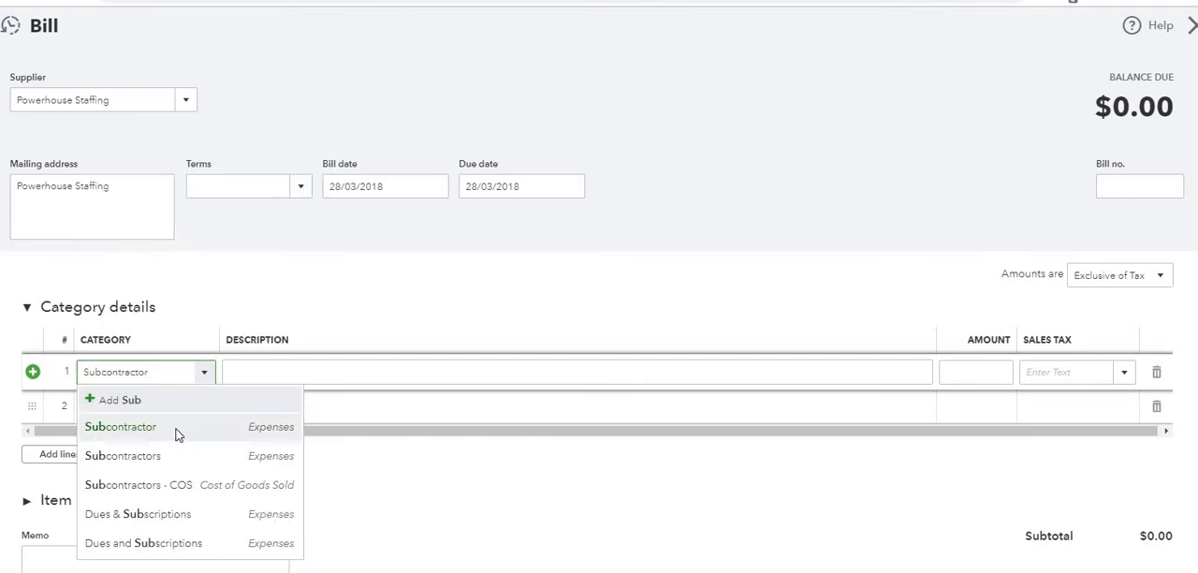
left_click(120, 426)
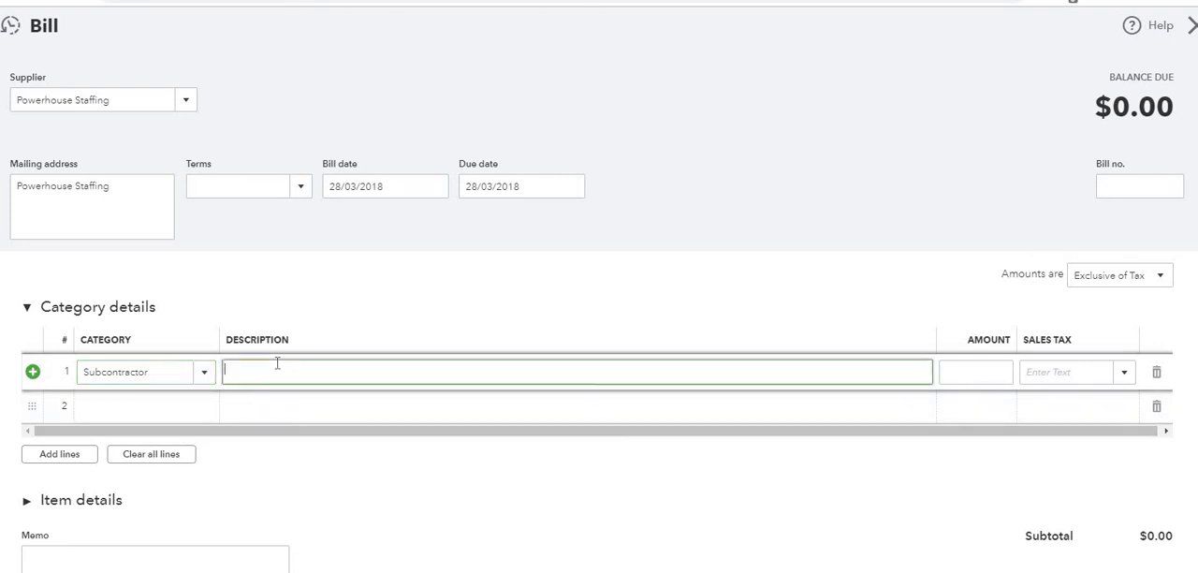
Enter description Temporary Labour and amount 2,300.00 on the line.
type("Tem")
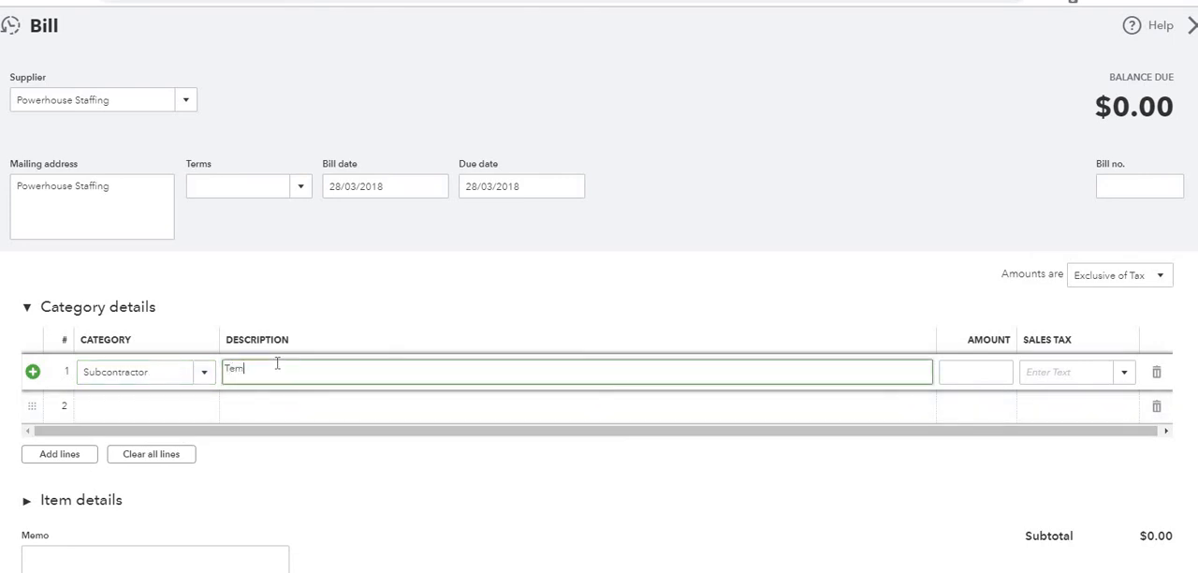
type("po")
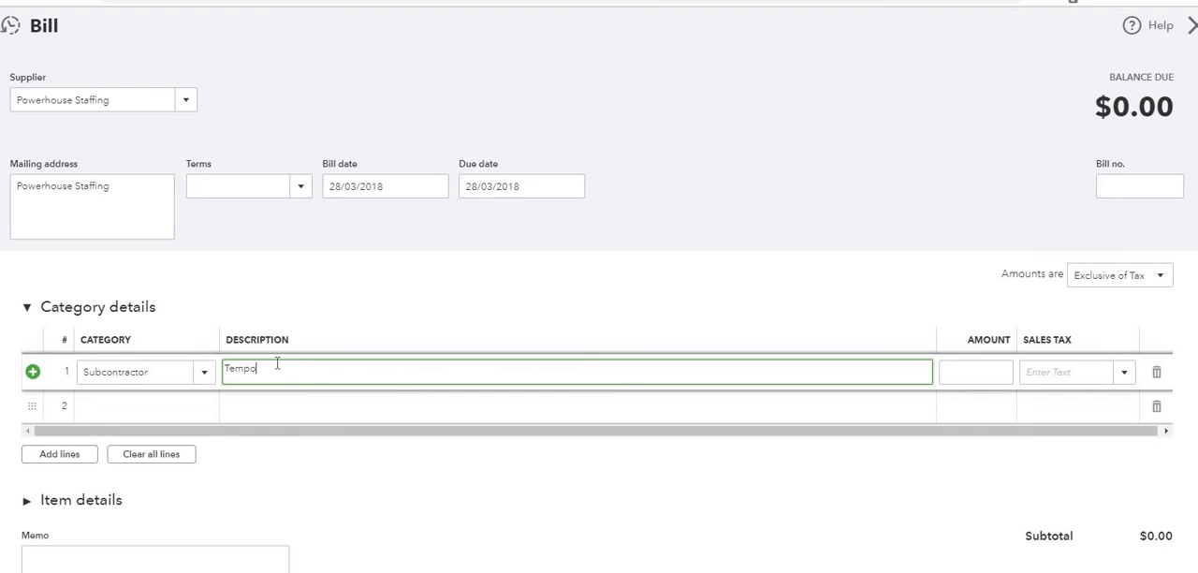
type("rar")
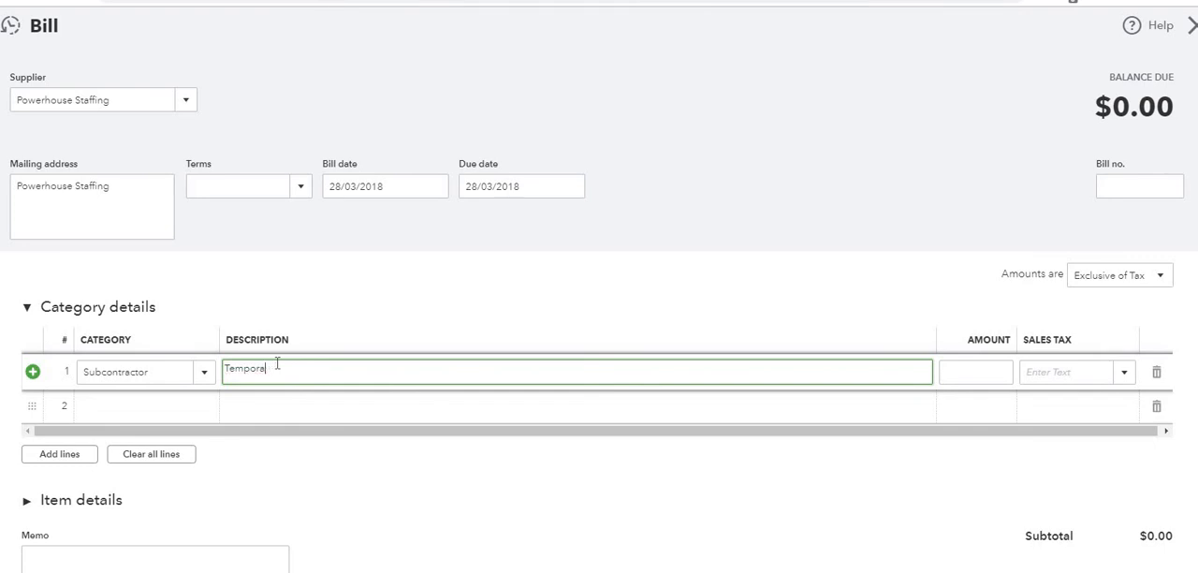
key("Backspace")
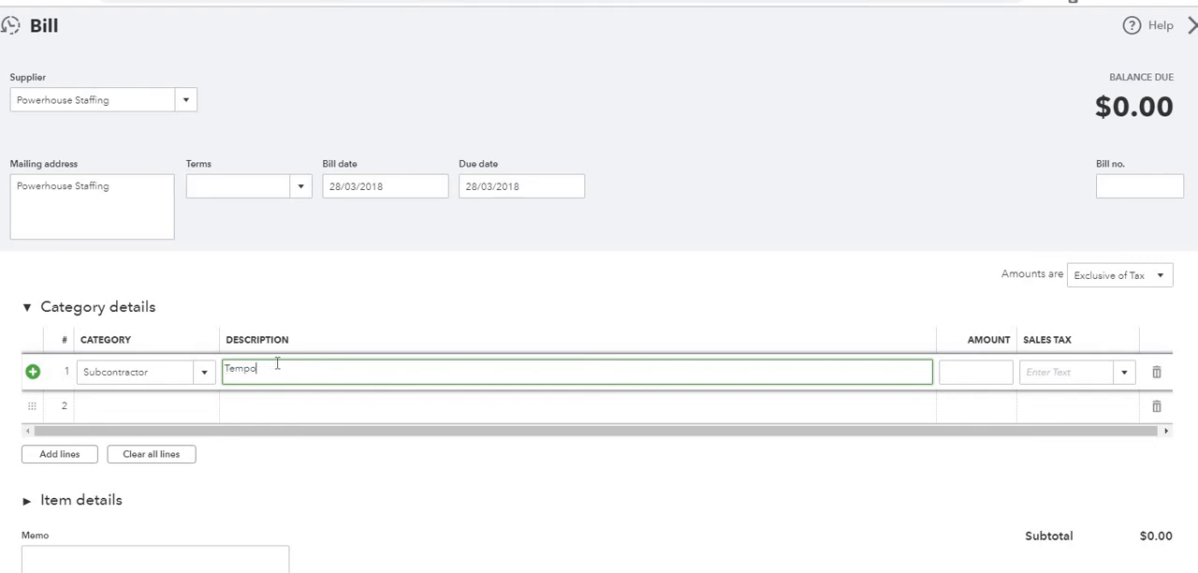
type("rary")
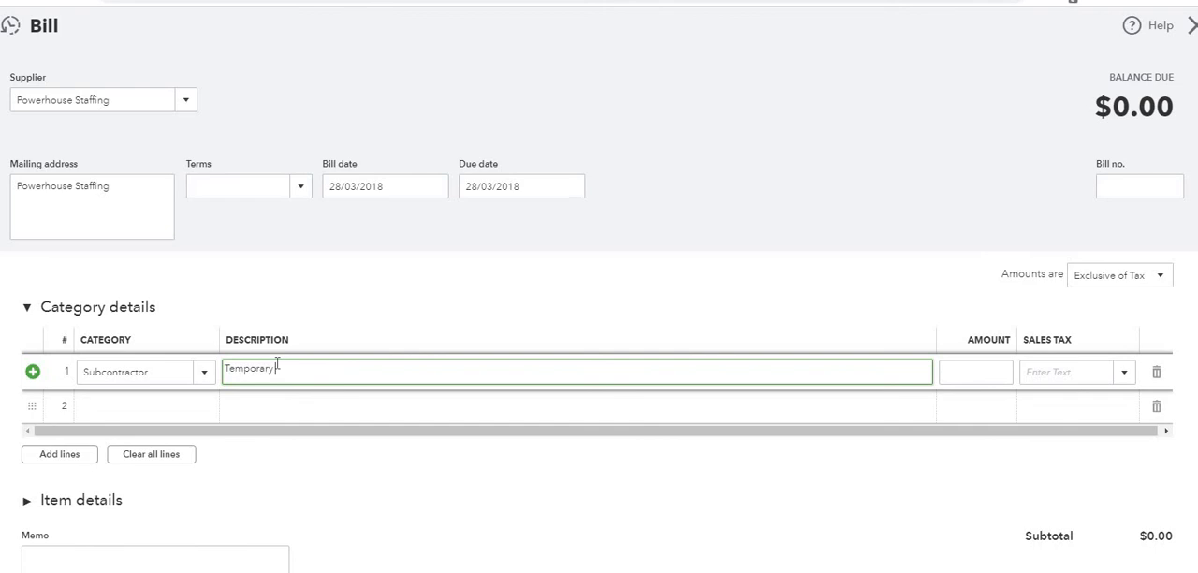
type("Labour")
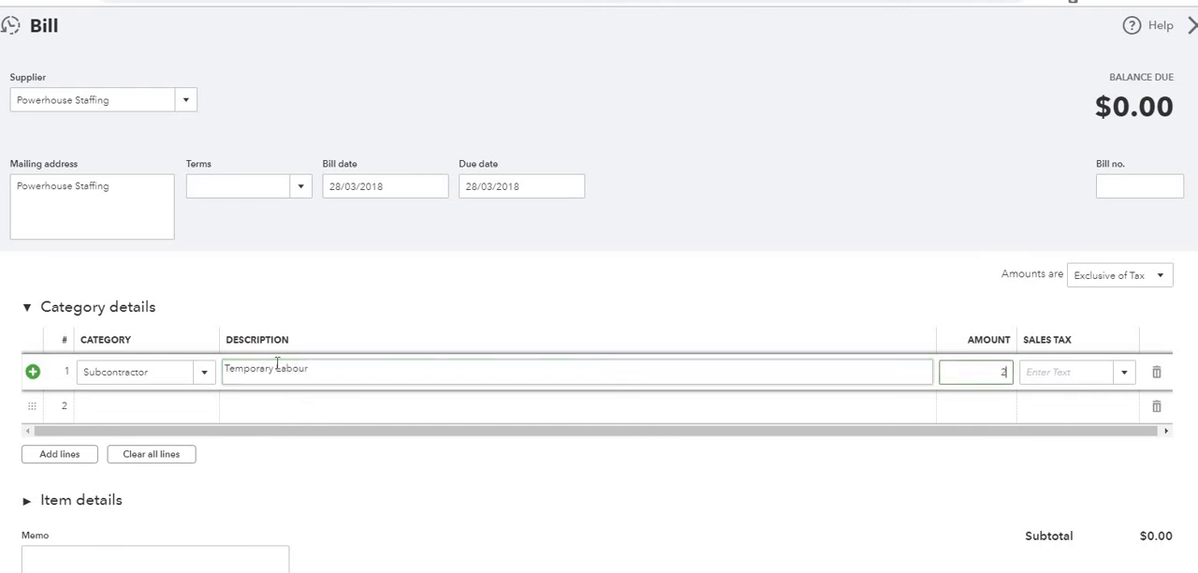
type("2300")
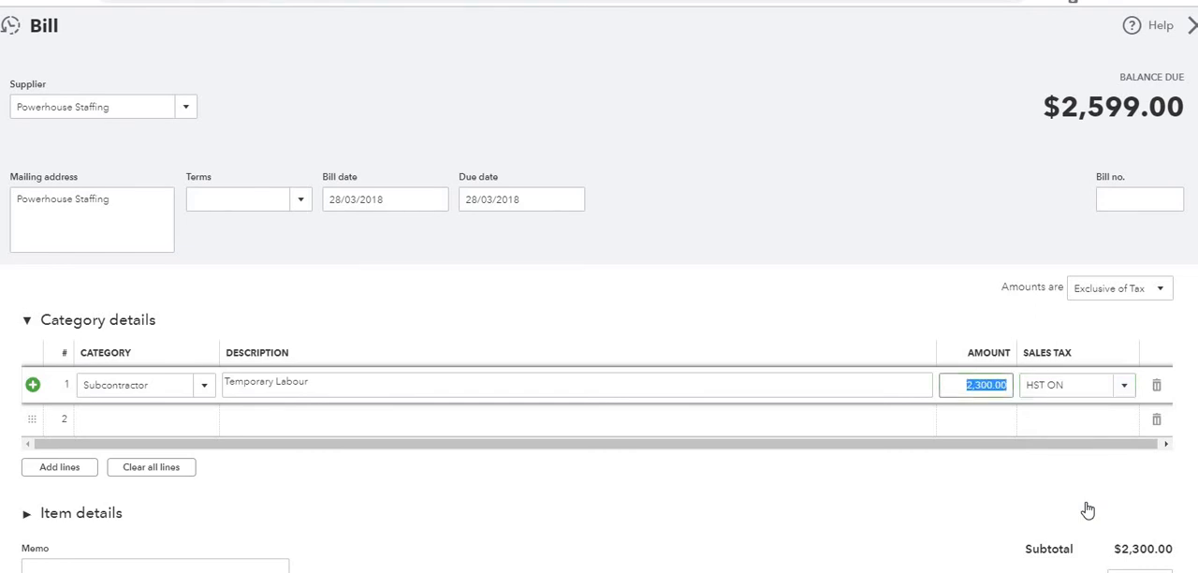
mouse_move(67, 131)
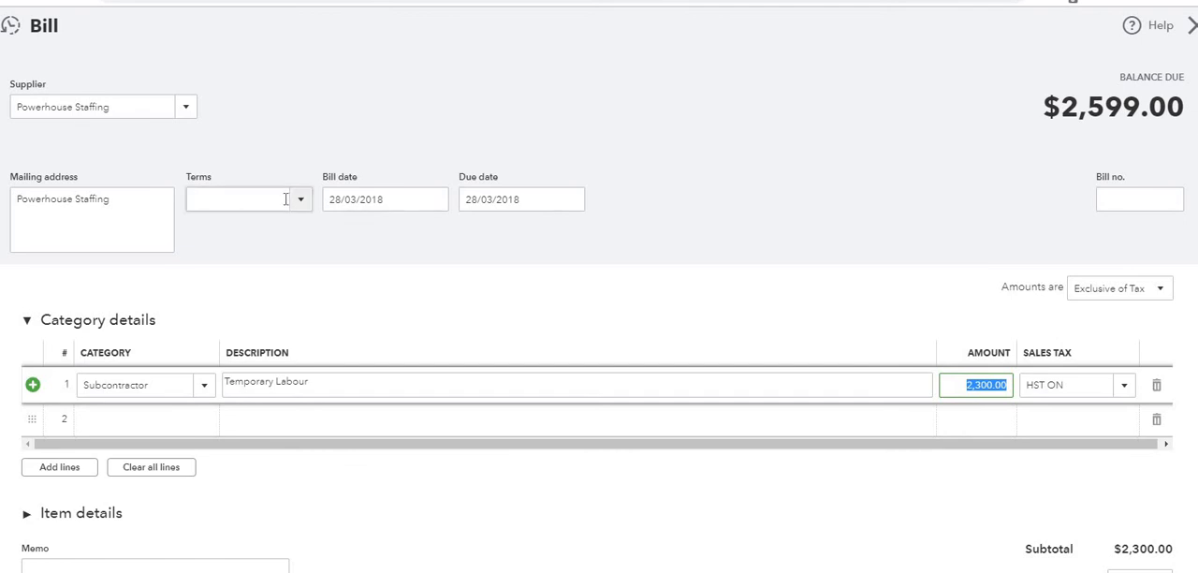
mouse_move(408, 243)
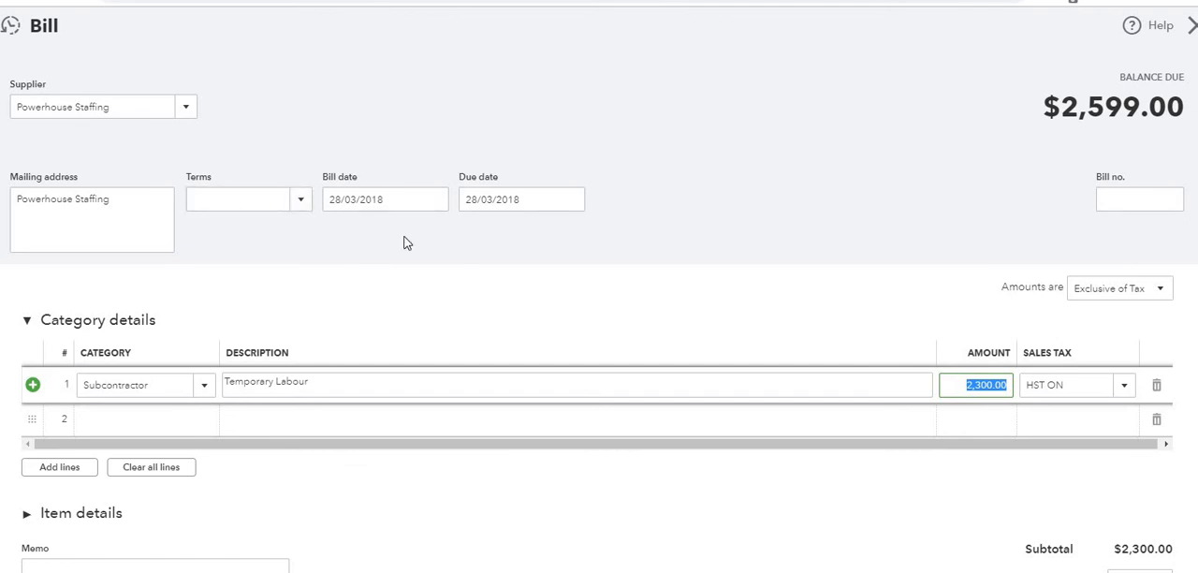
mouse_move(180, 440)
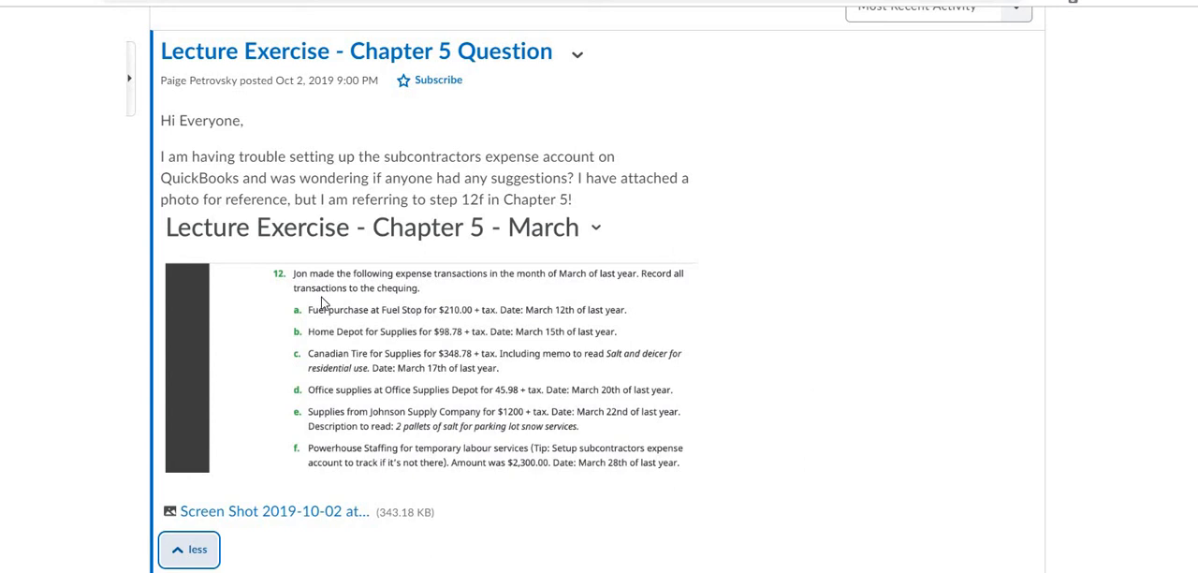
mouse_move(667, 292)
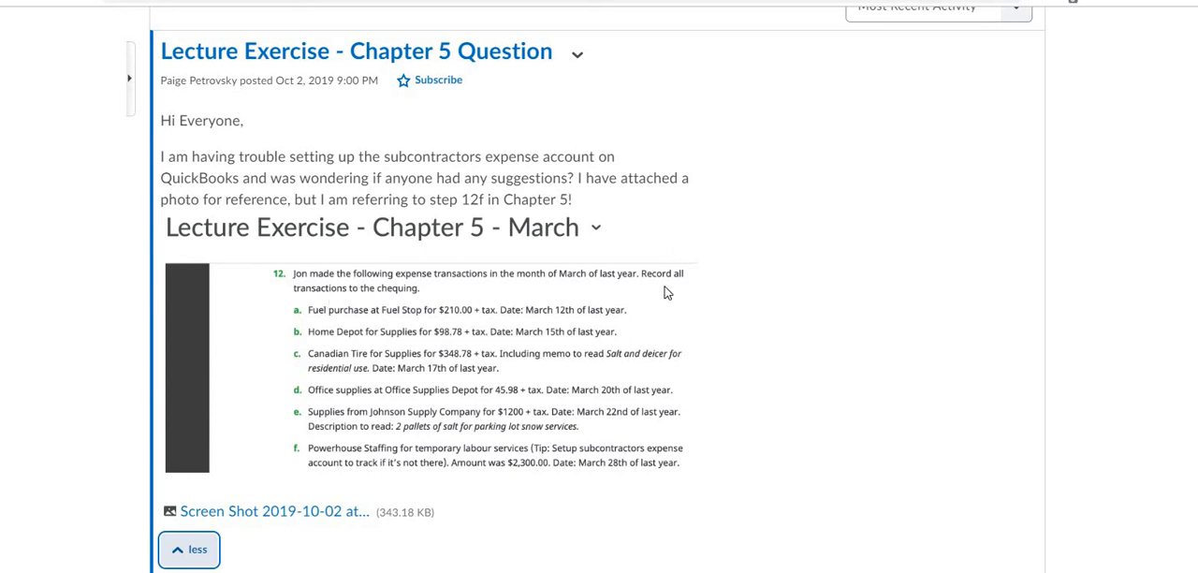
mouse_move(411, 294)
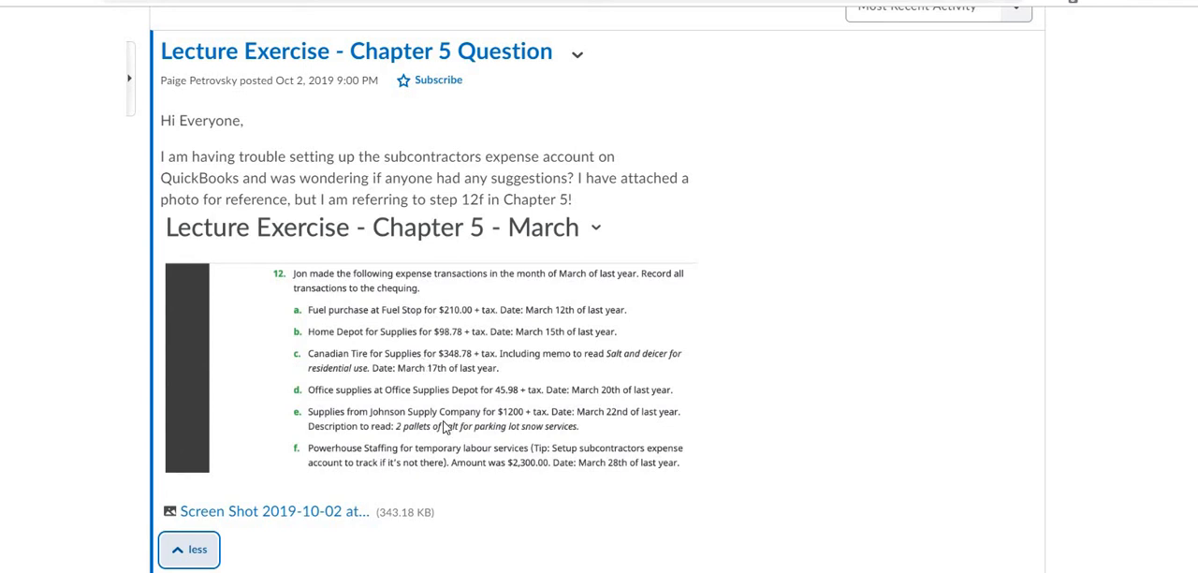
mouse_move(461, 458)
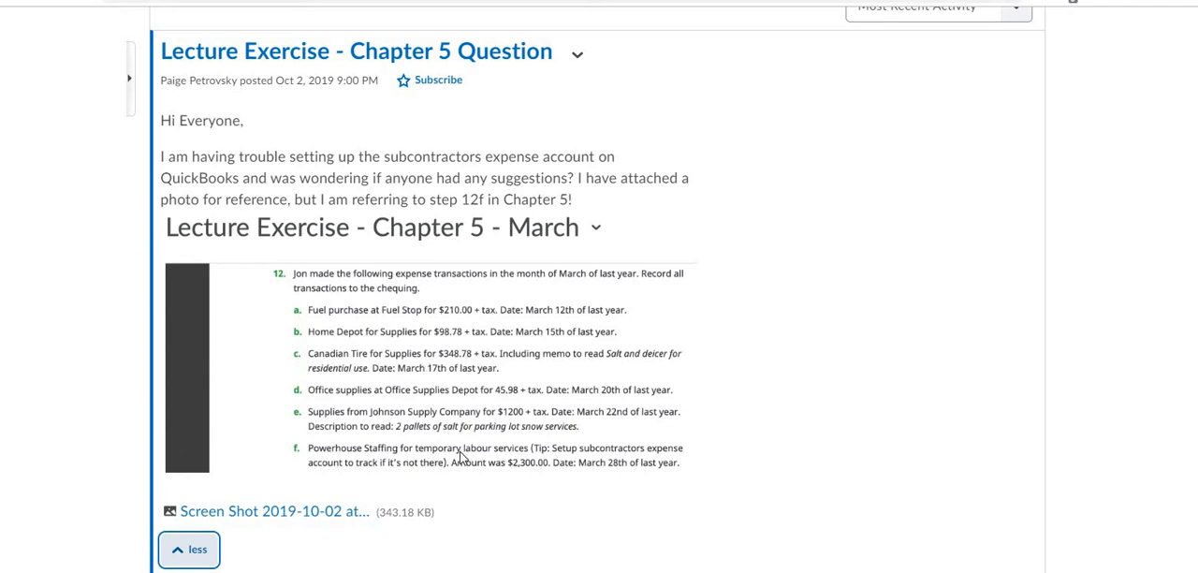
mouse_move(363, 294)
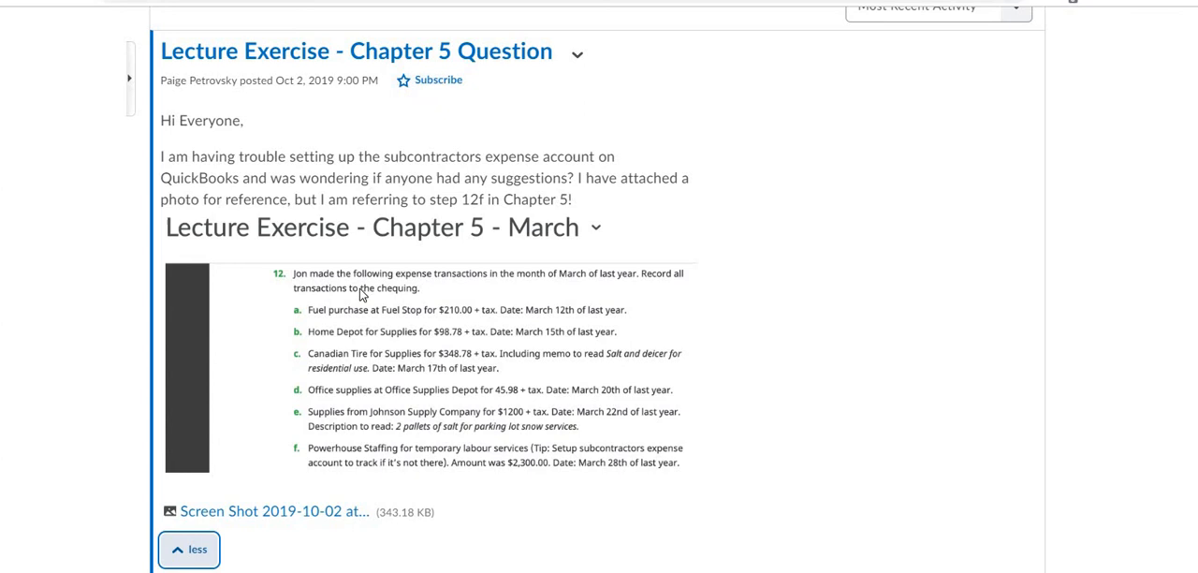
mouse_move(412, 286)
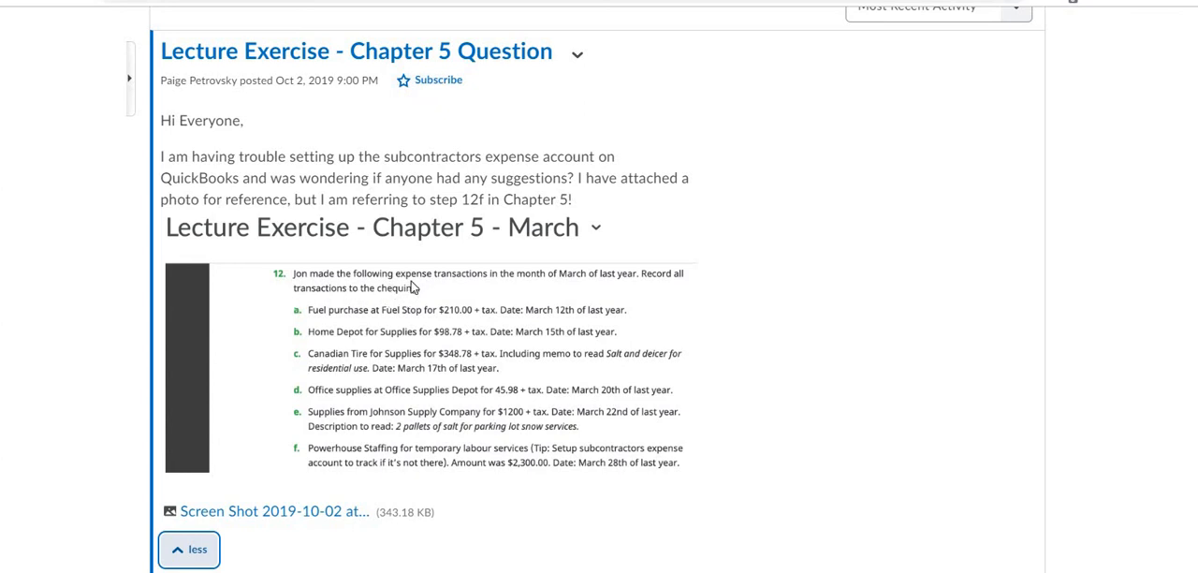
mouse_move(298, 288)
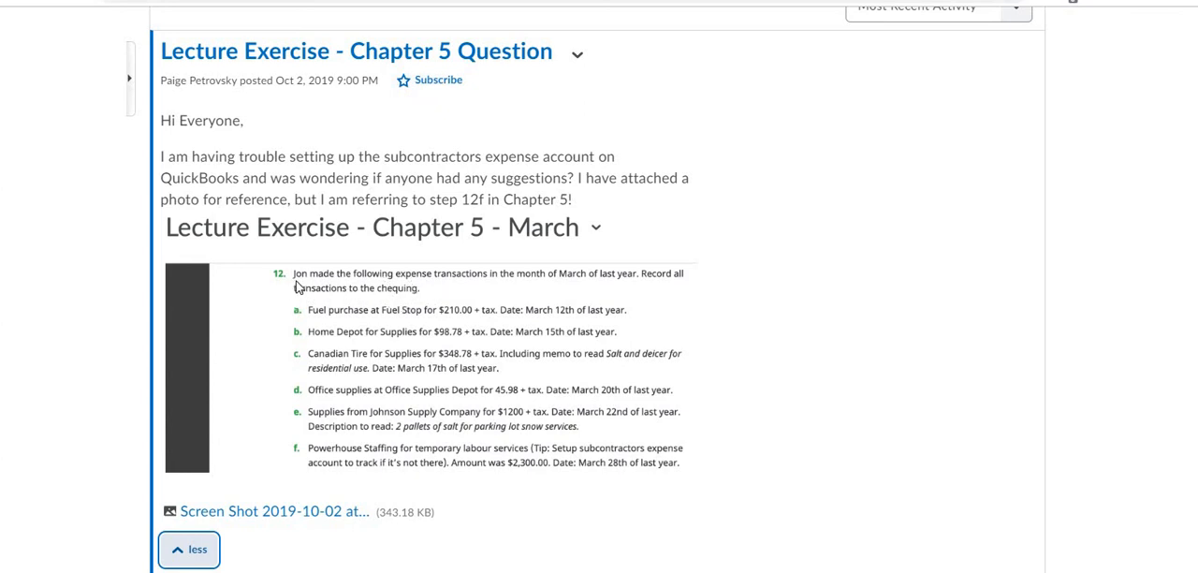
mouse_move(359, 298)
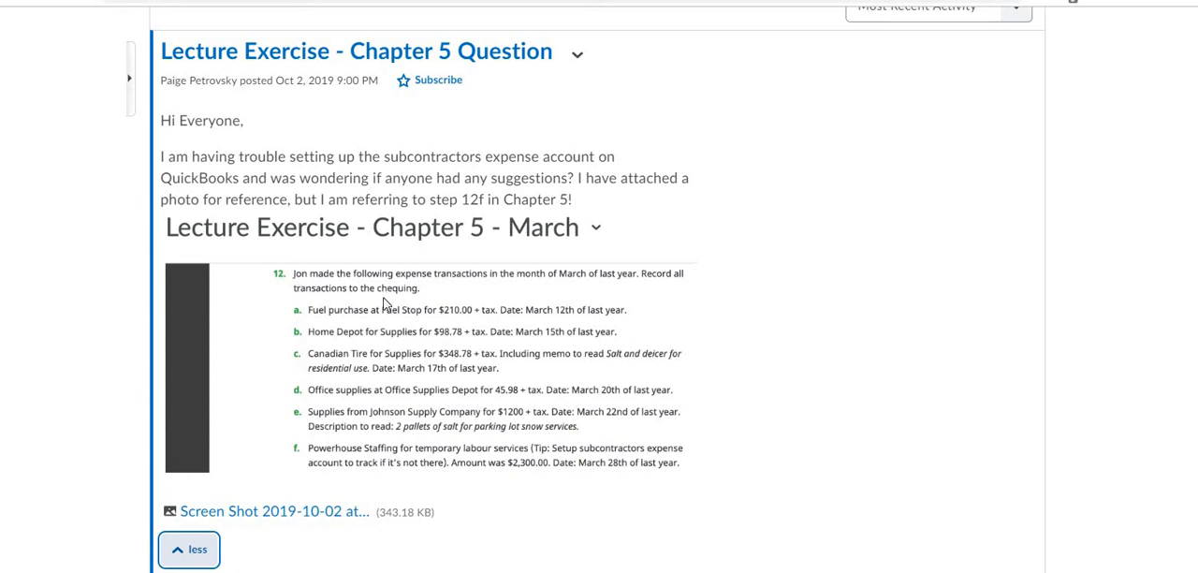
mouse_move(434, 253)
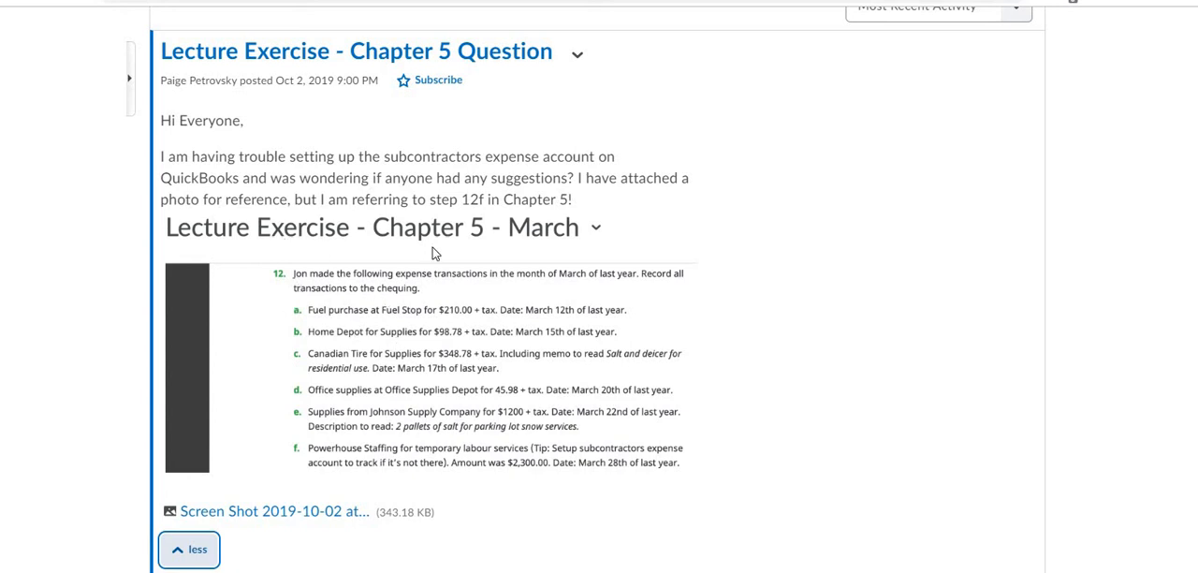
mouse_move(354, 322)
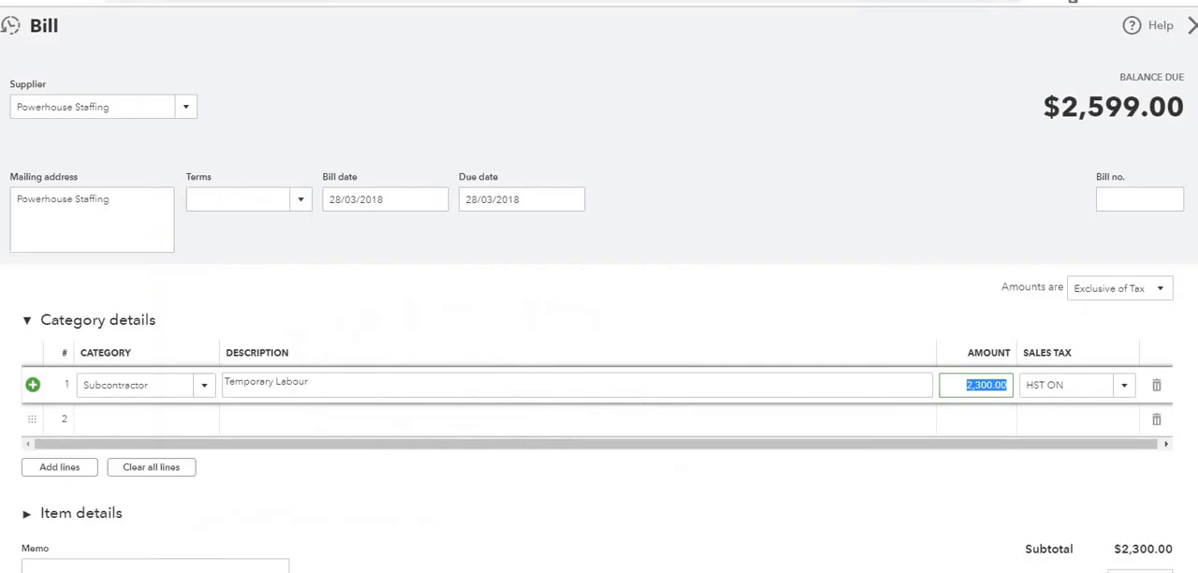
mouse_move(667, 120)
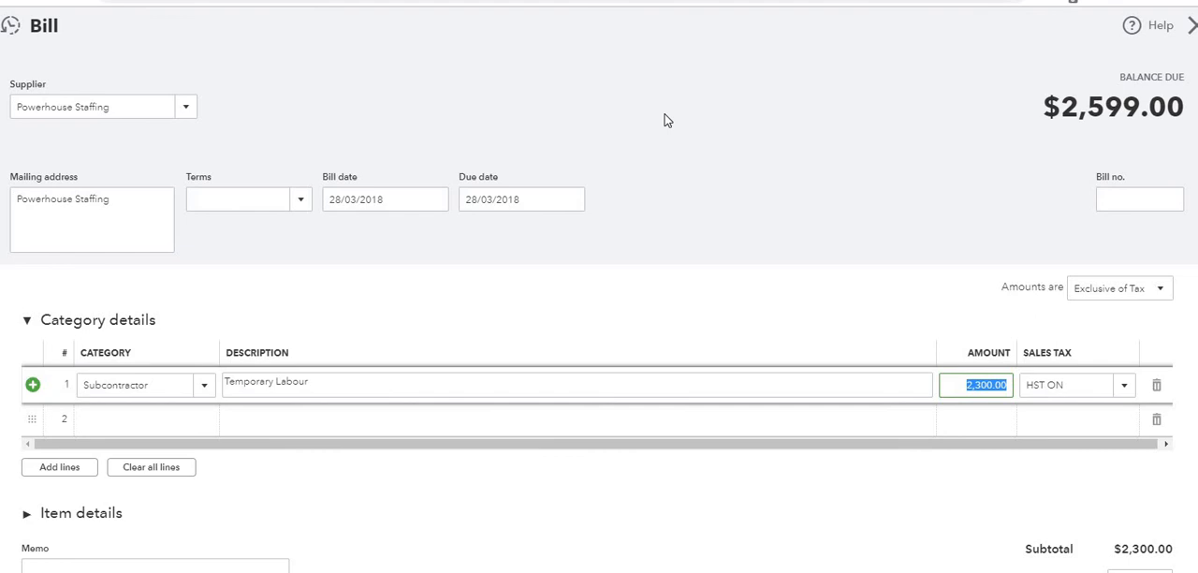
mouse_move(999, 512)
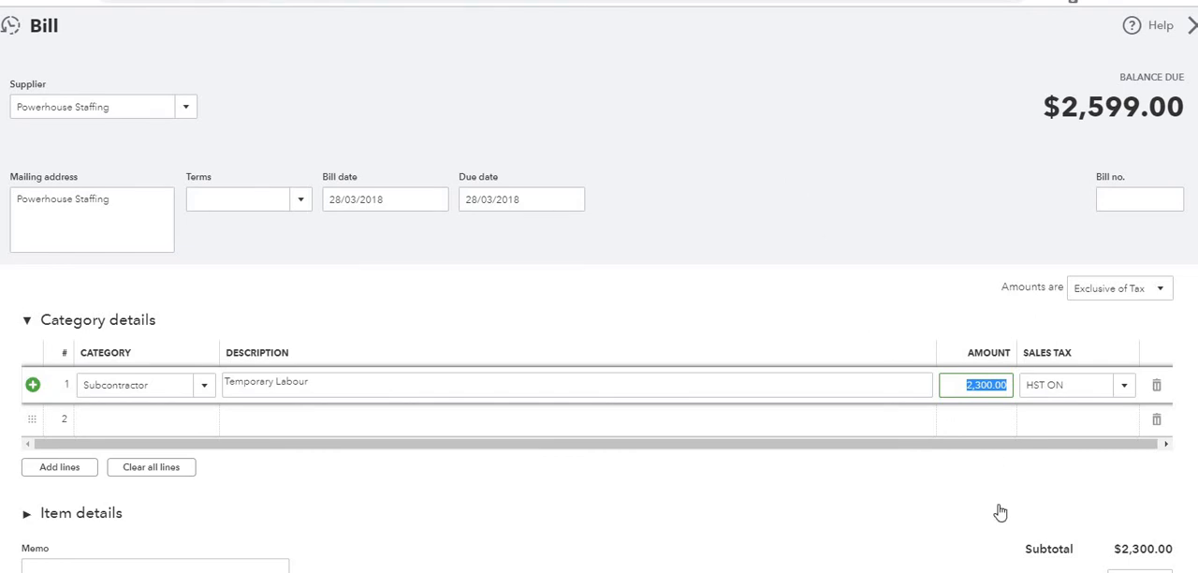
mouse_move(771, 452)
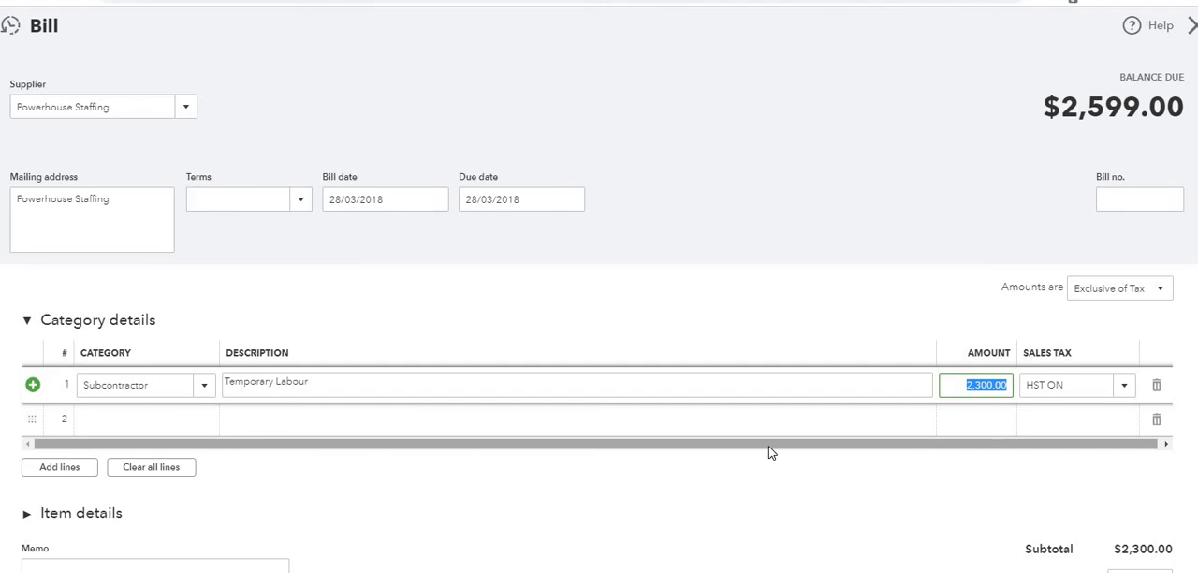
mouse_move(1051, 124)
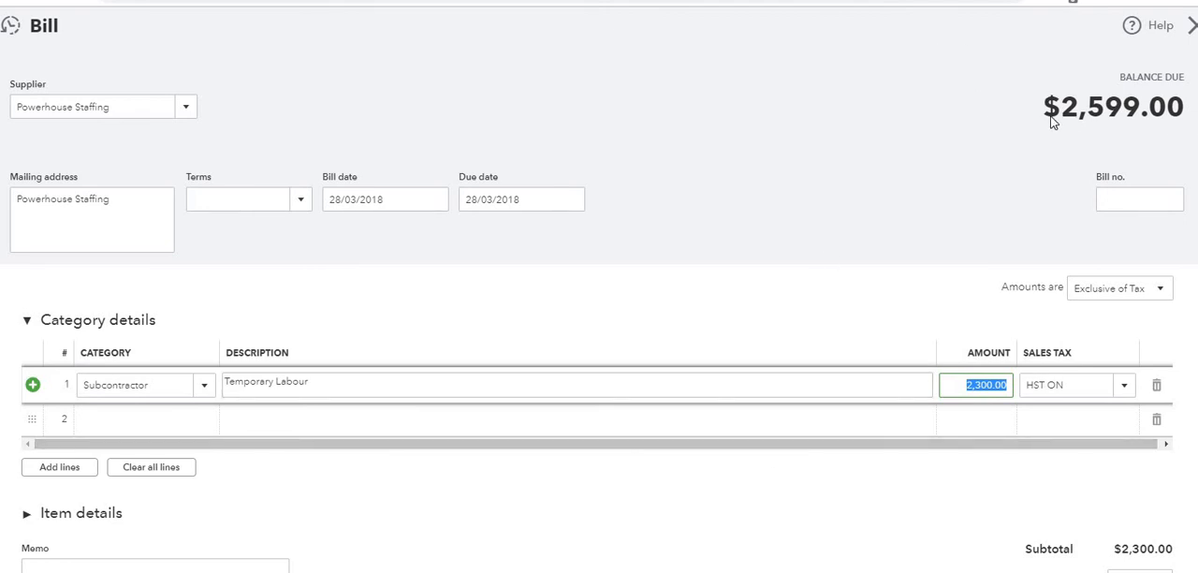
mouse_move(1037, 107)
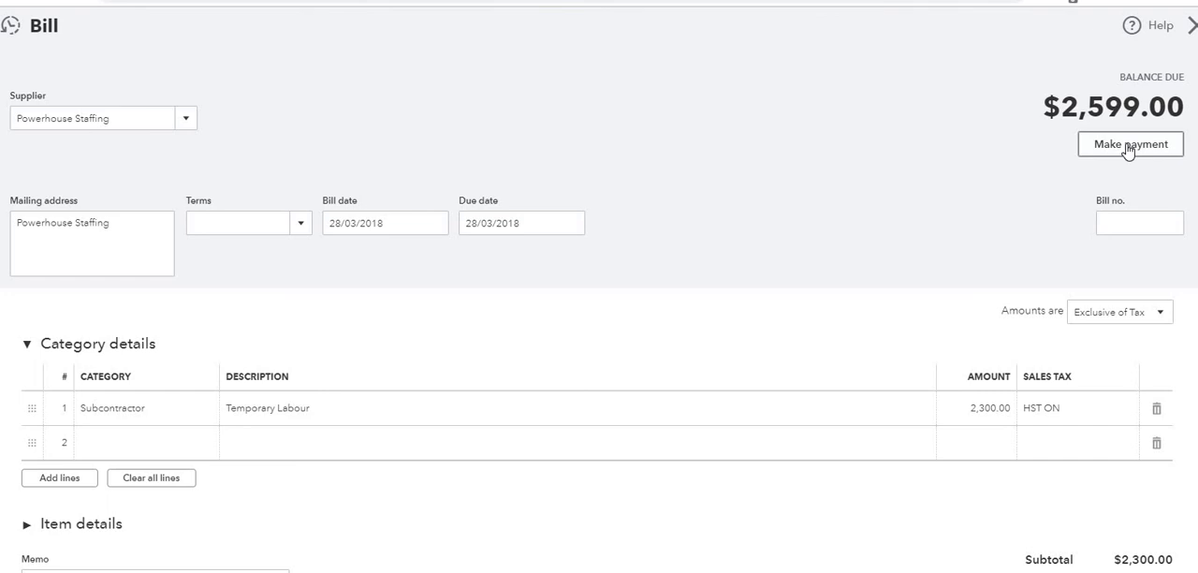
Make a $2,599.00 payment on the bill drawn from Alice Debit Card.
left_click(1130, 144)
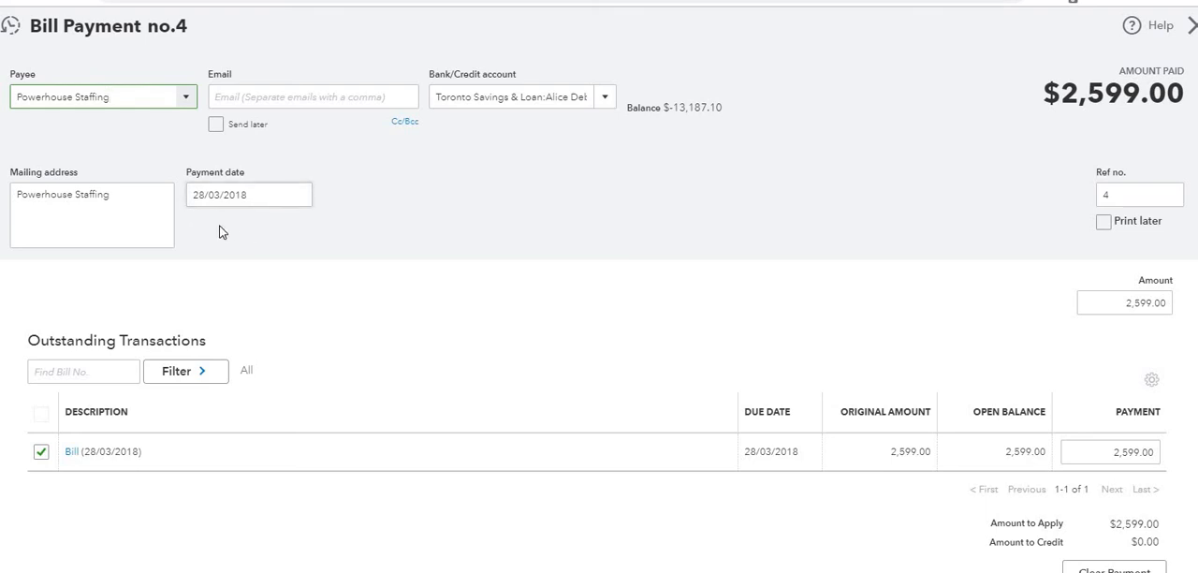
mouse_move(503, 139)
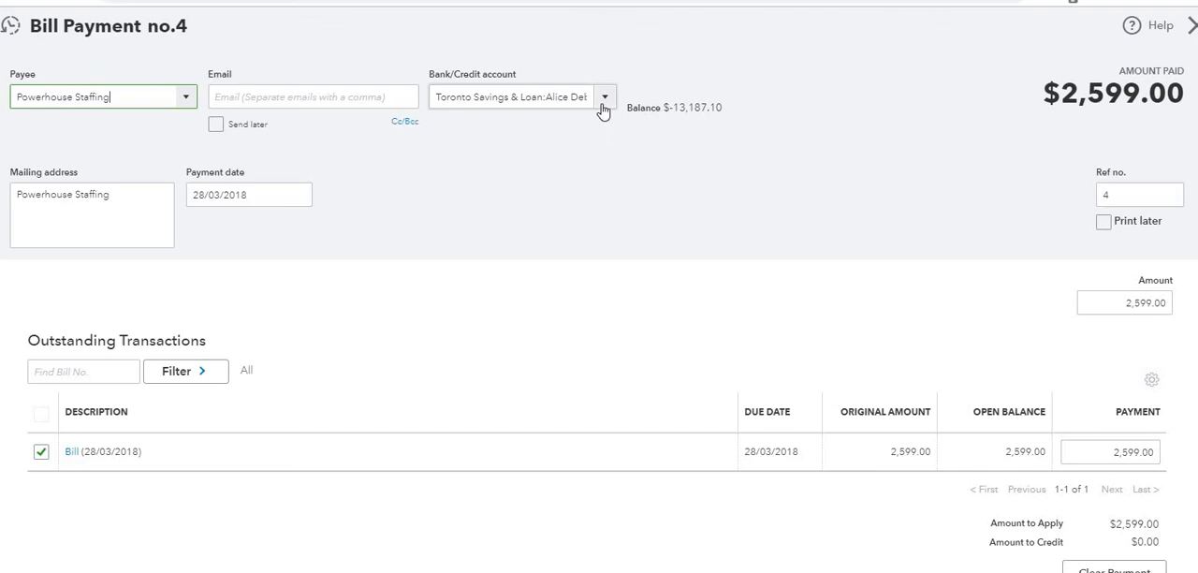
left_click(602, 98)
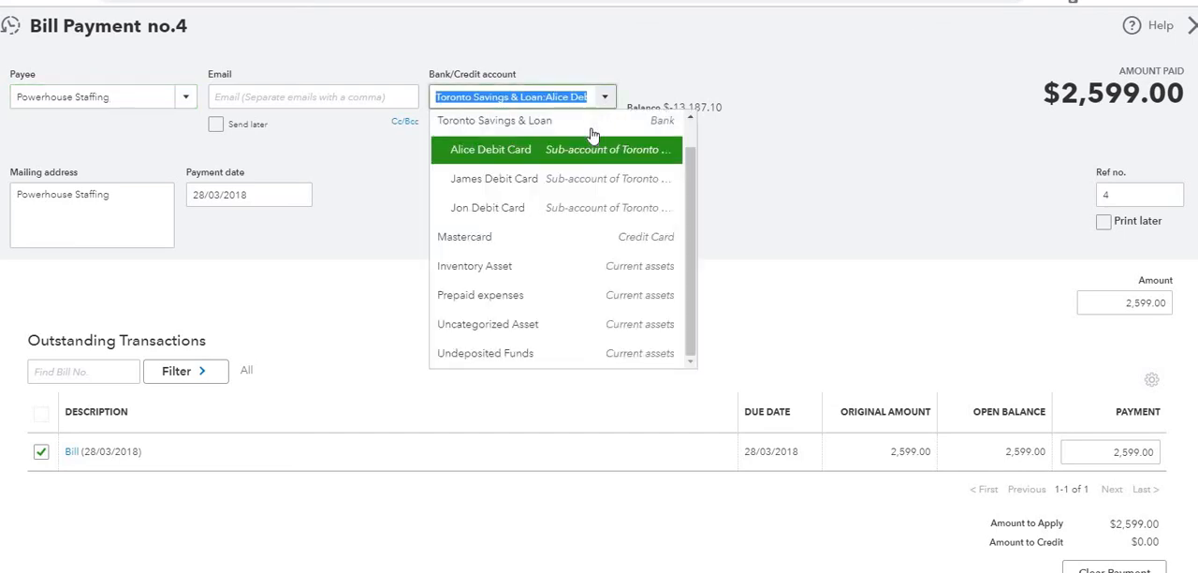
left_click(487, 206)
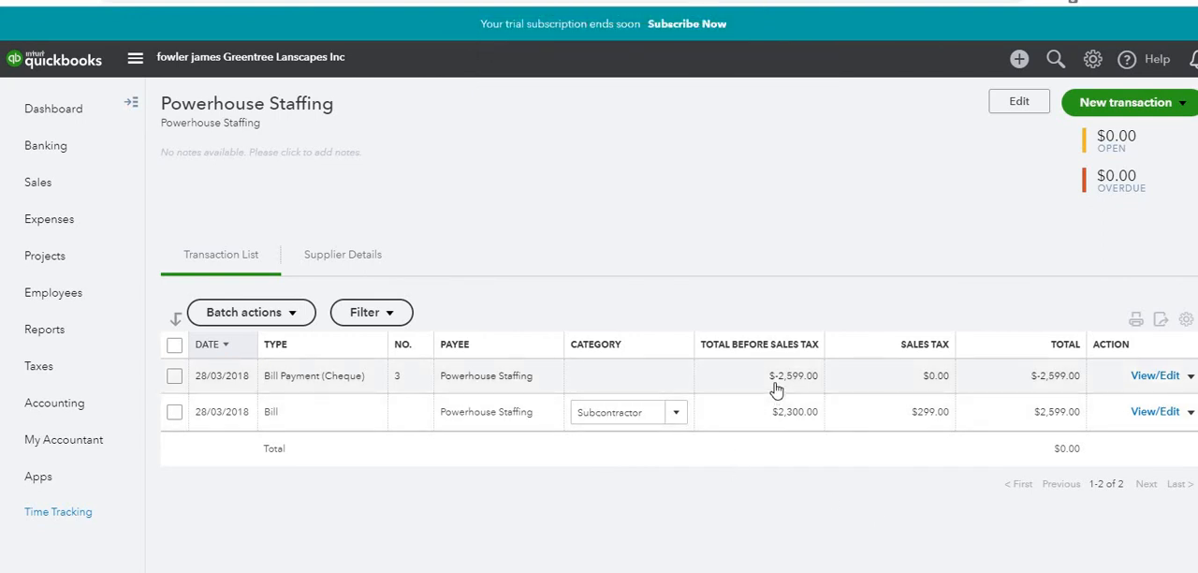
mouse_move(908, 378)
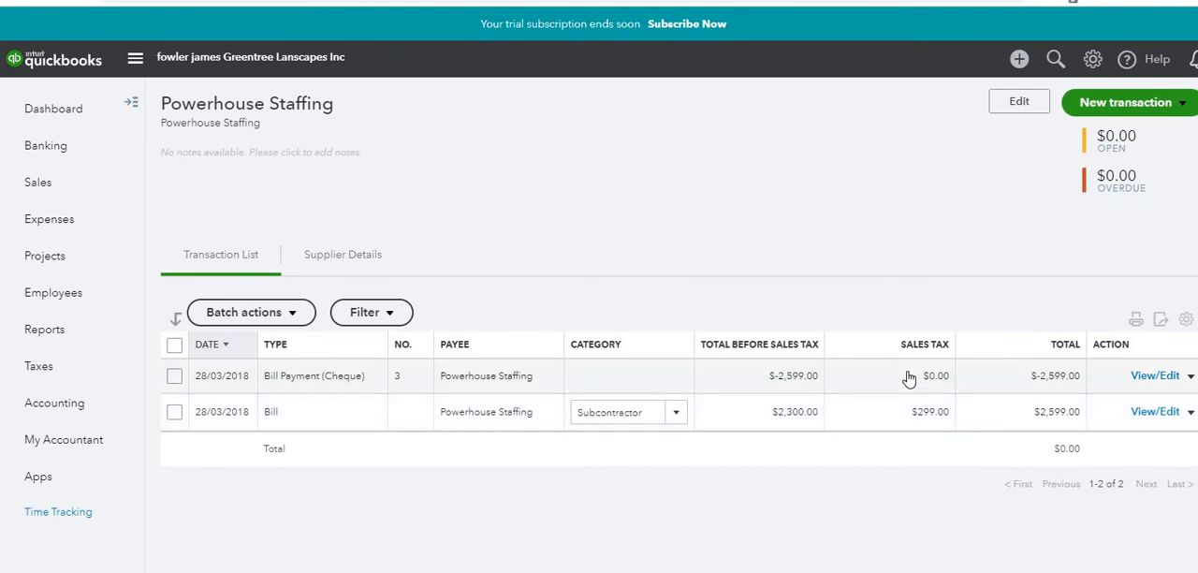
mouse_move(502, 389)
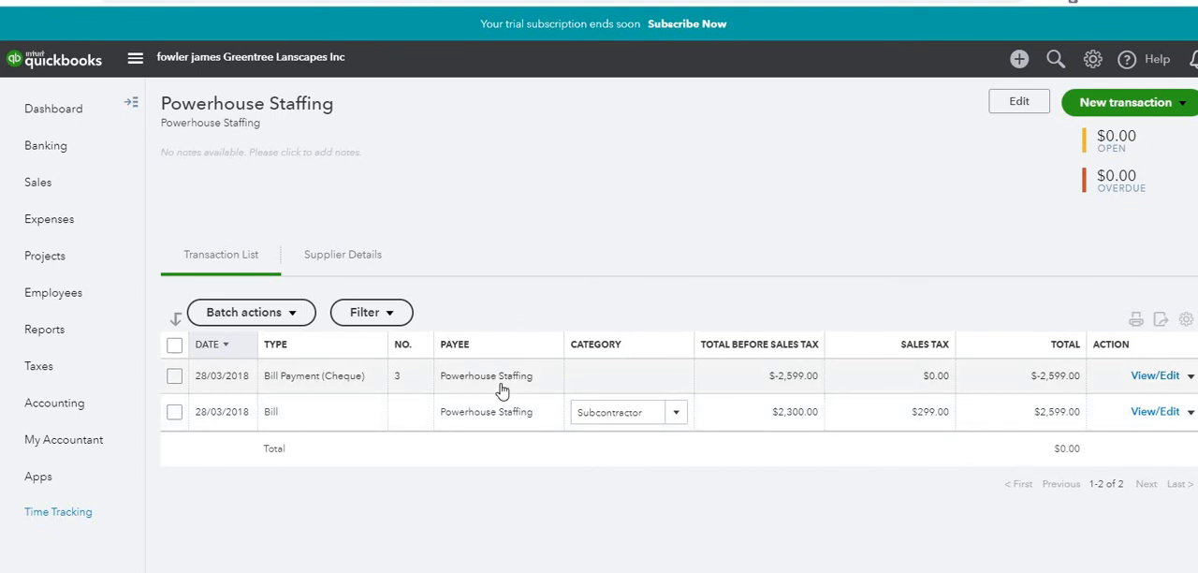
mouse_move(1040, 451)
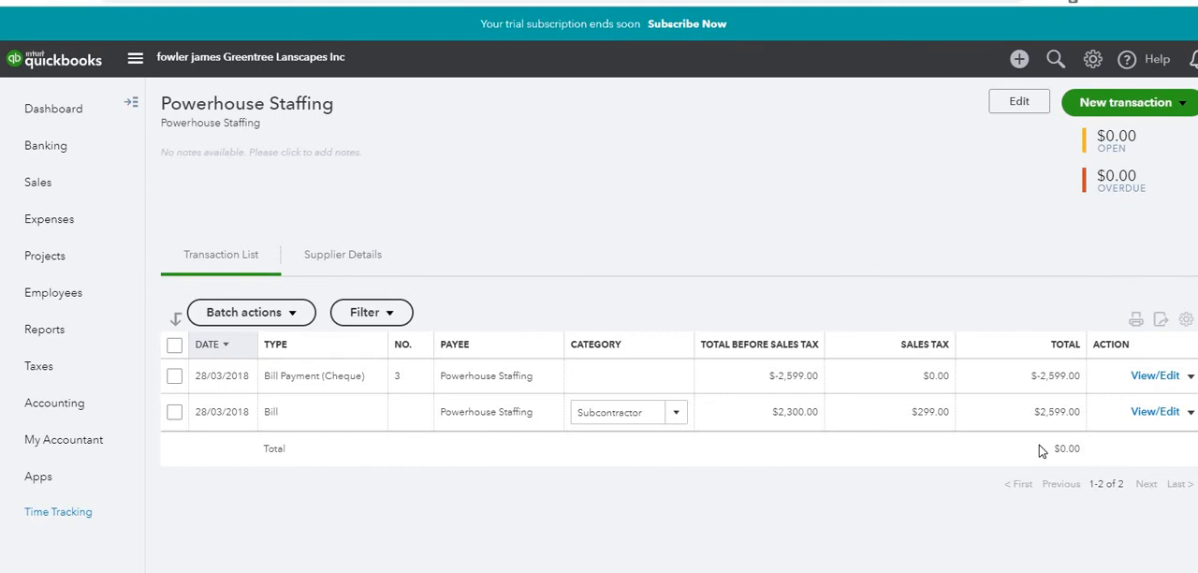
mouse_move(361, 479)
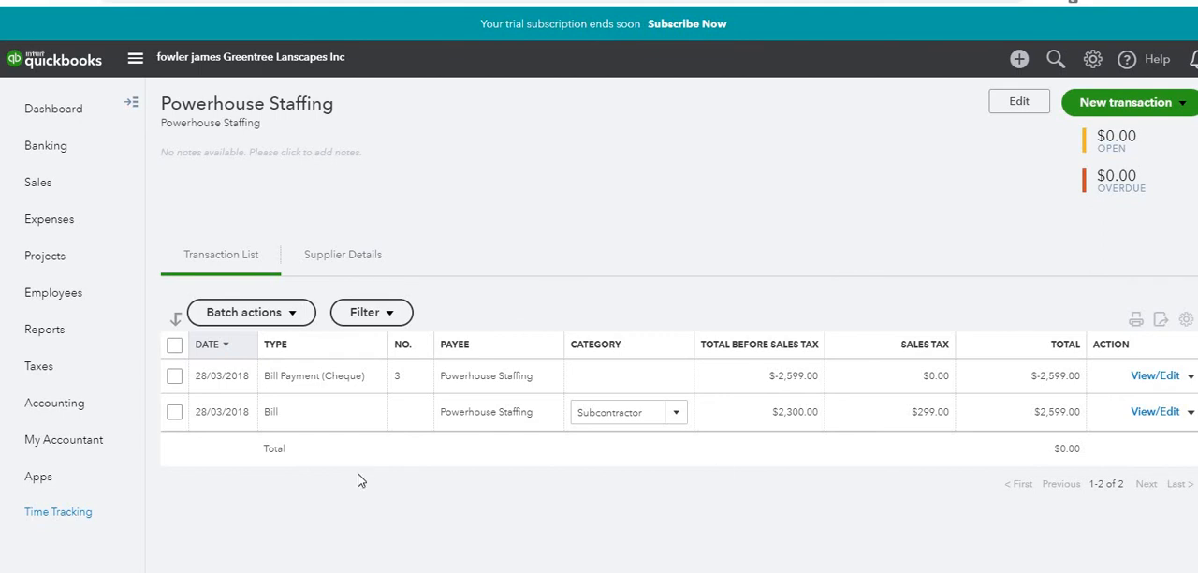